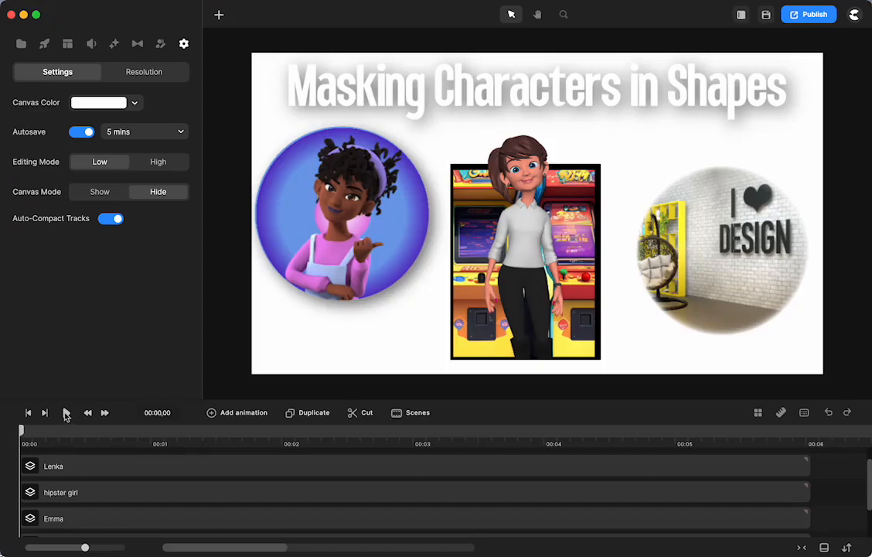
Step: Play back the finished three-character composition to preview it
left_click(67, 412)
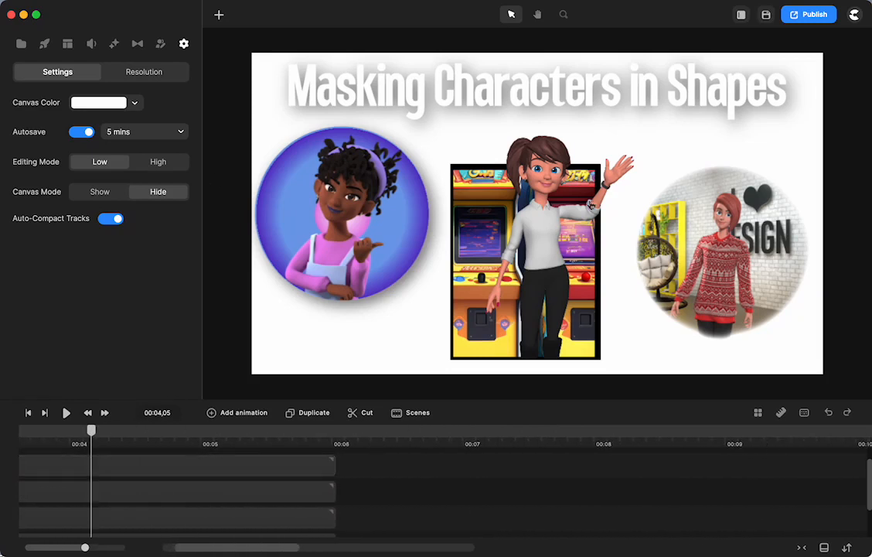
mouse_move(343, 207)
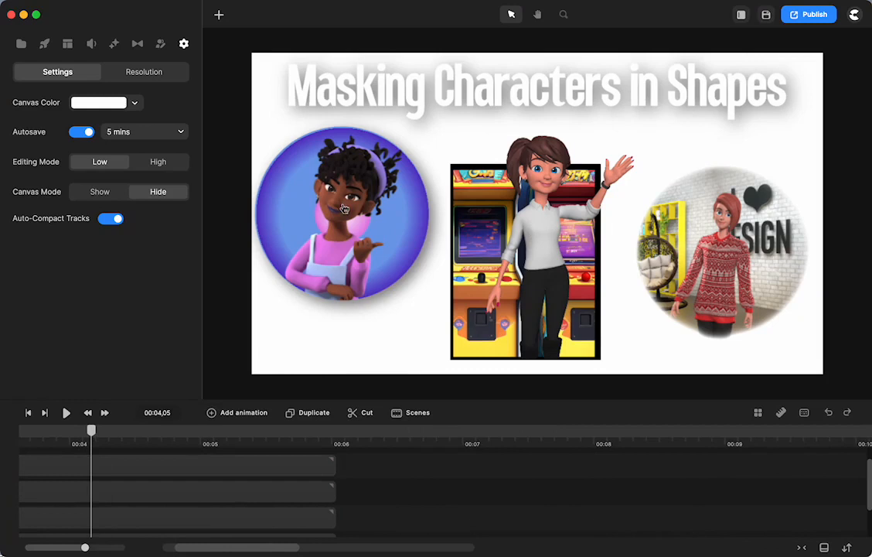
mouse_move(712, 248)
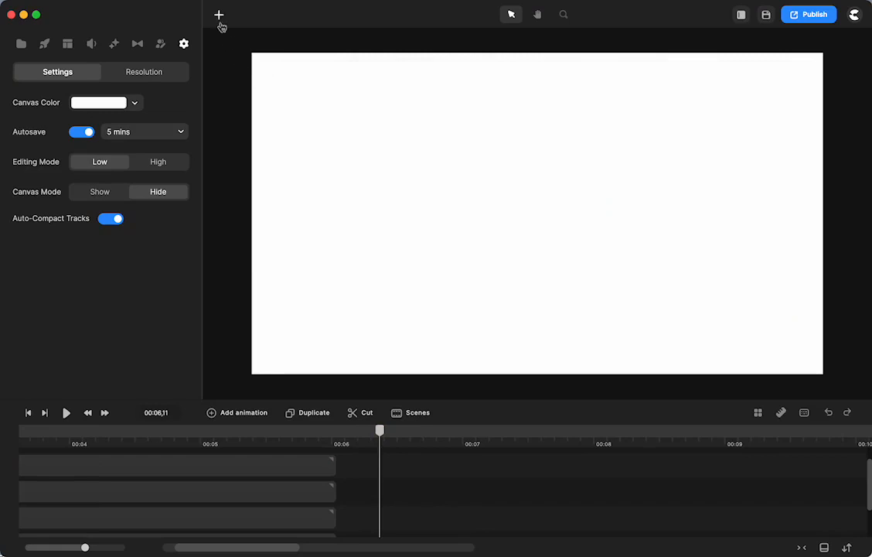
Step: Add a circle shape, duplicate it, and rename the layers BG and mask
left_click(243, 105)
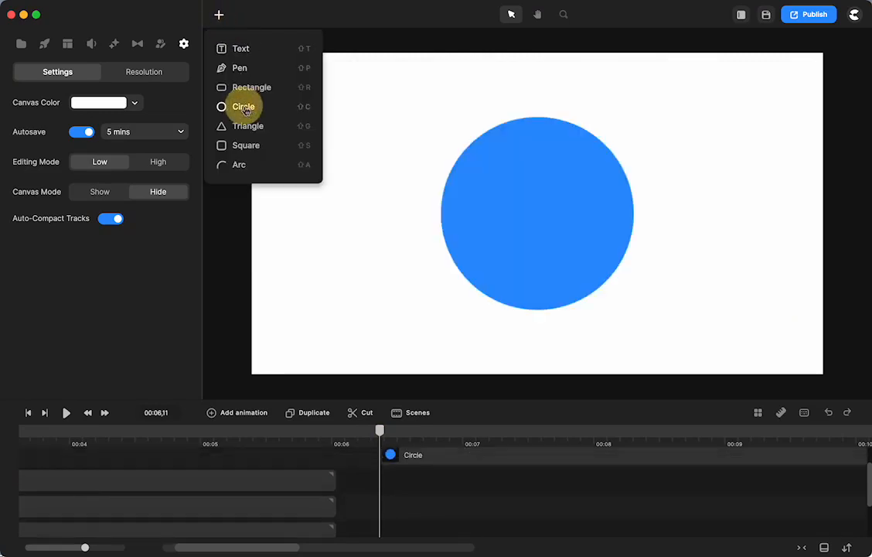
left_click(243, 106)
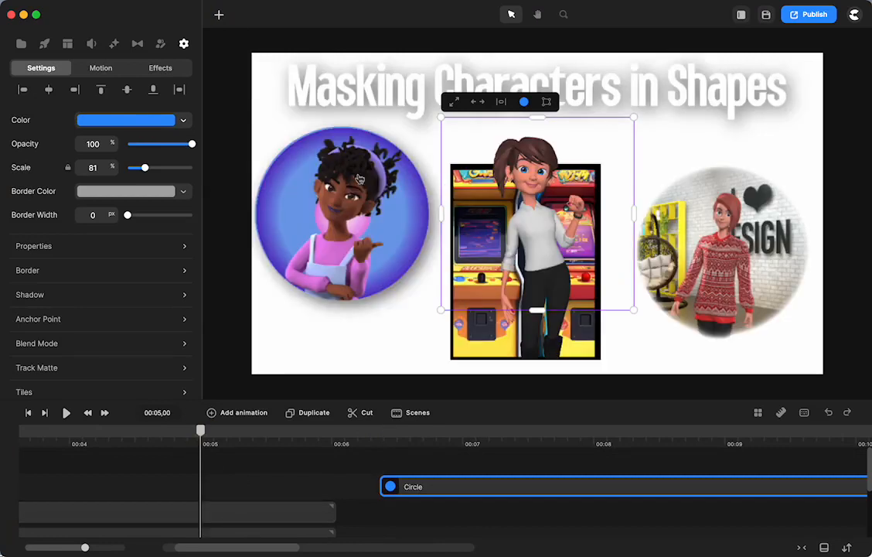
mouse_move(399, 488)
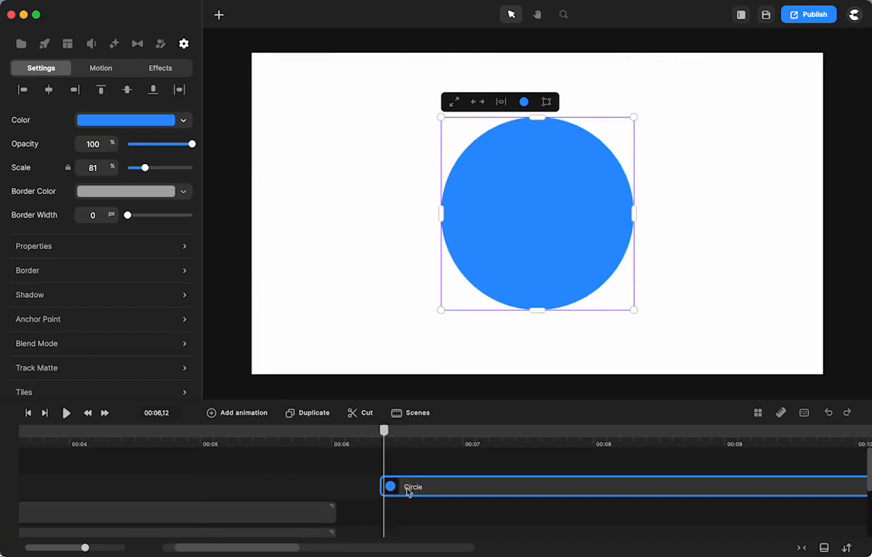
left_click(306, 411)
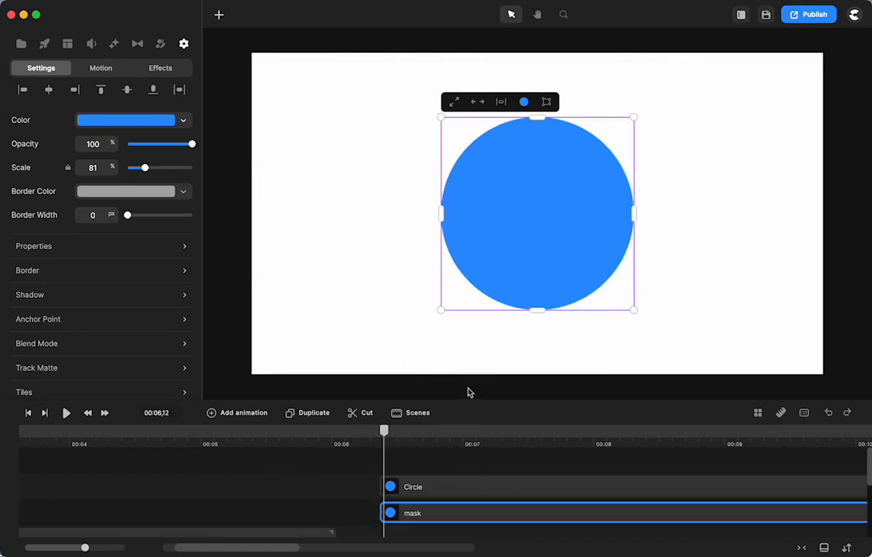
right_click(412, 485)
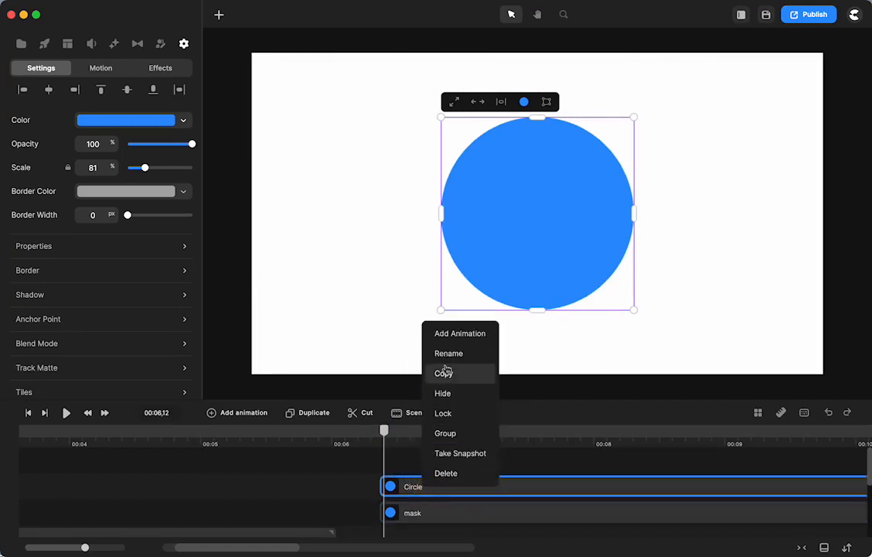
left_click(448, 352)
type("BG")
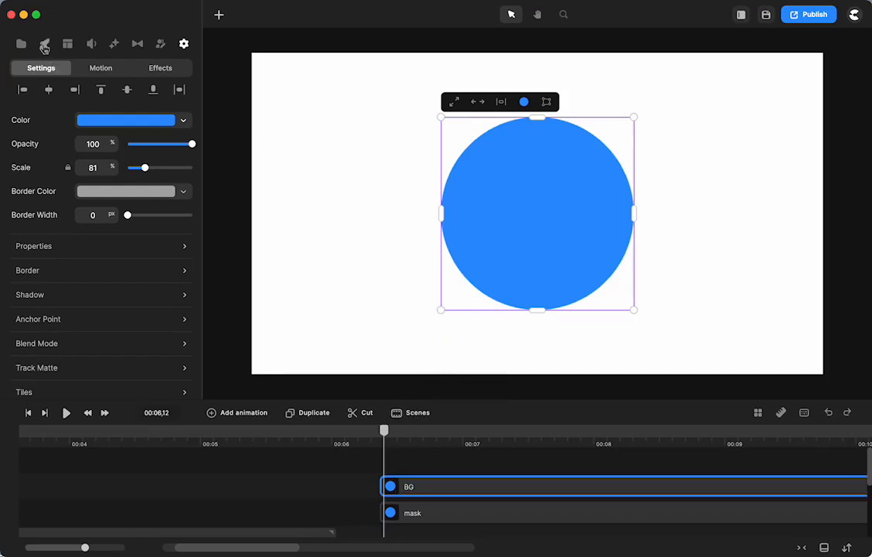
Step: Search the character library for 'emma' and place waving Emma over the circle
left_click(45, 43)
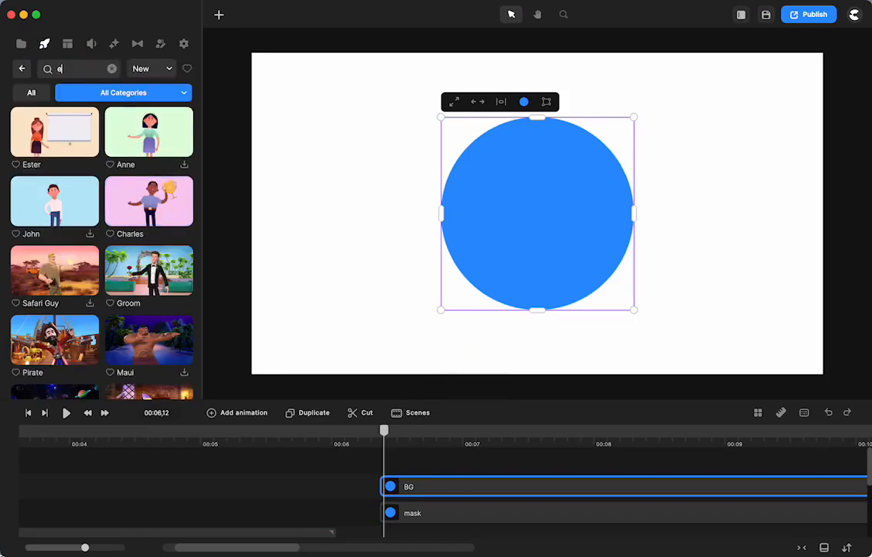
type("emma")
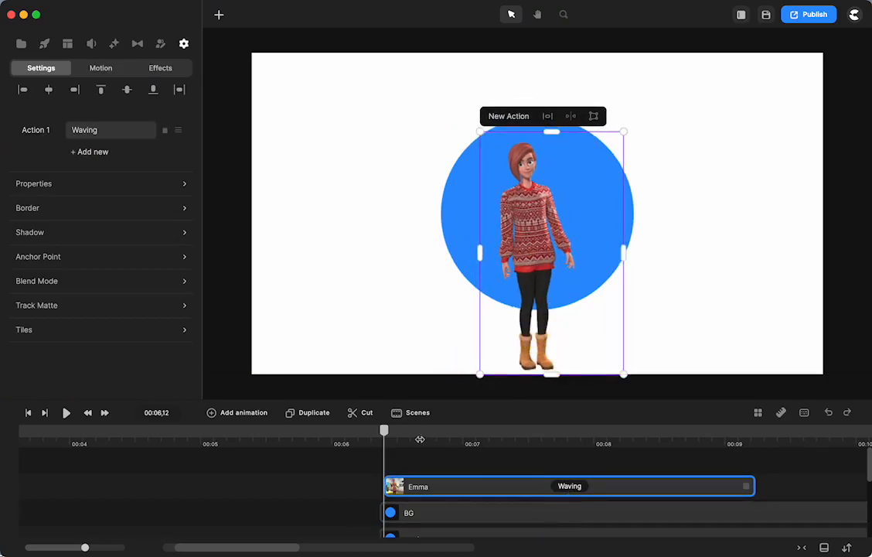
left_click_drag(383, 430, 552, 429)
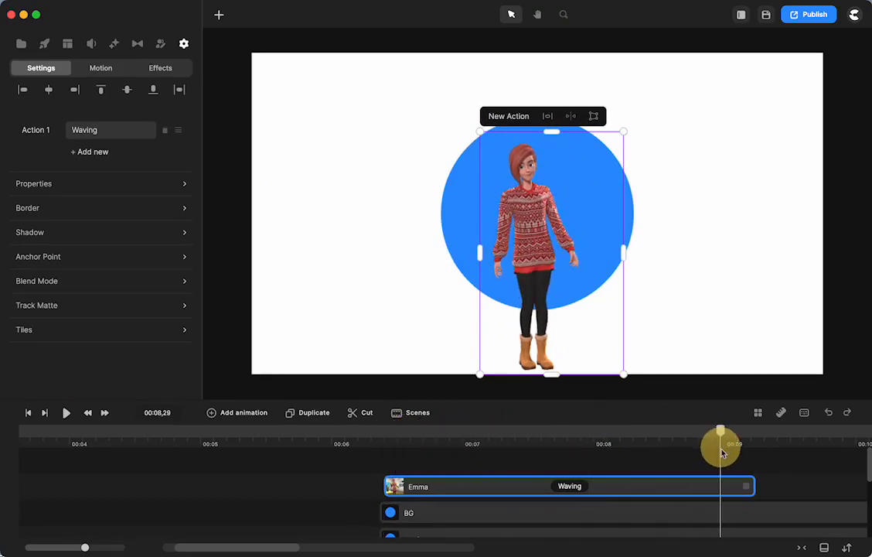
Step: Fill the BG circle with a radial gradient from teal centre to purple edge
left_click(408, 512)
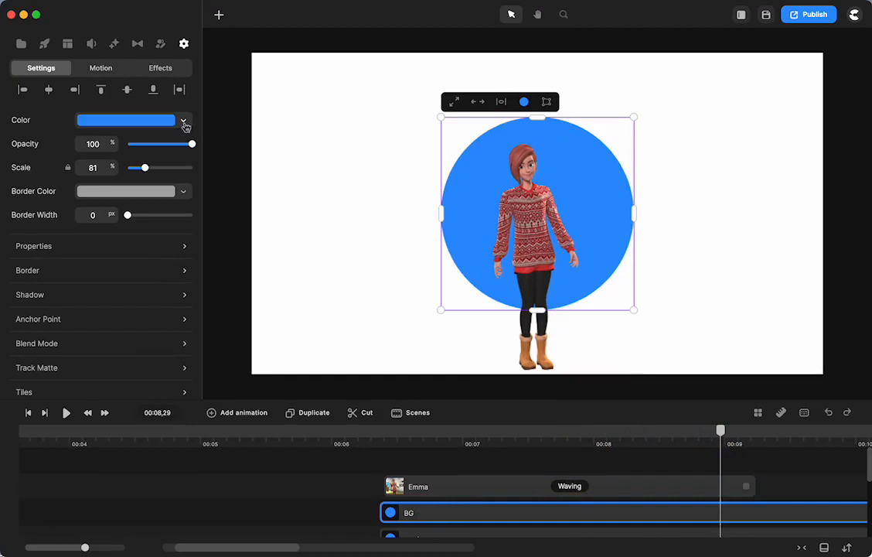
left_click(184, 122)
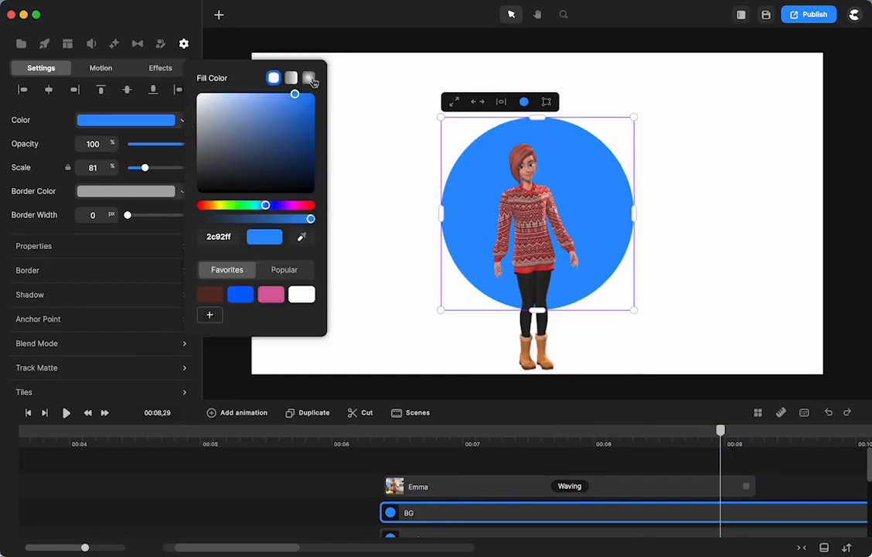
left_click(309, 78)
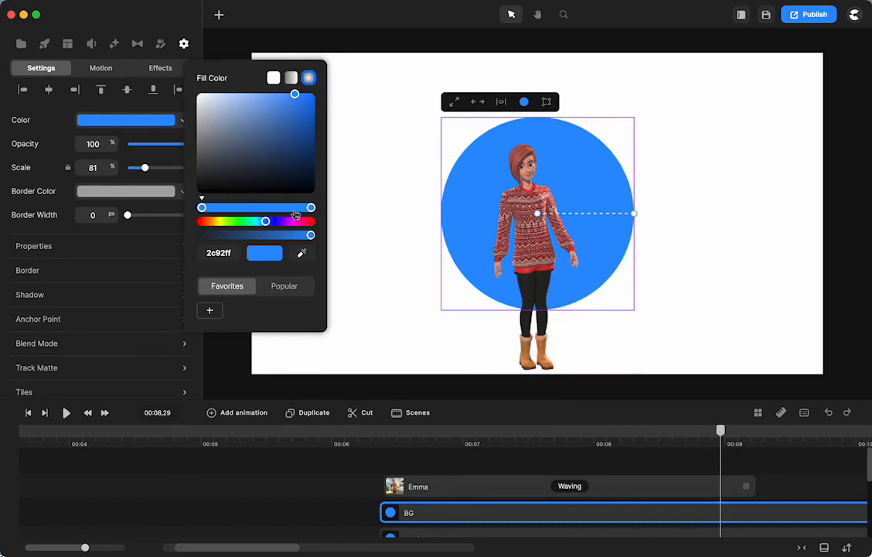
left_click_drag(295, 207, 311, 207)
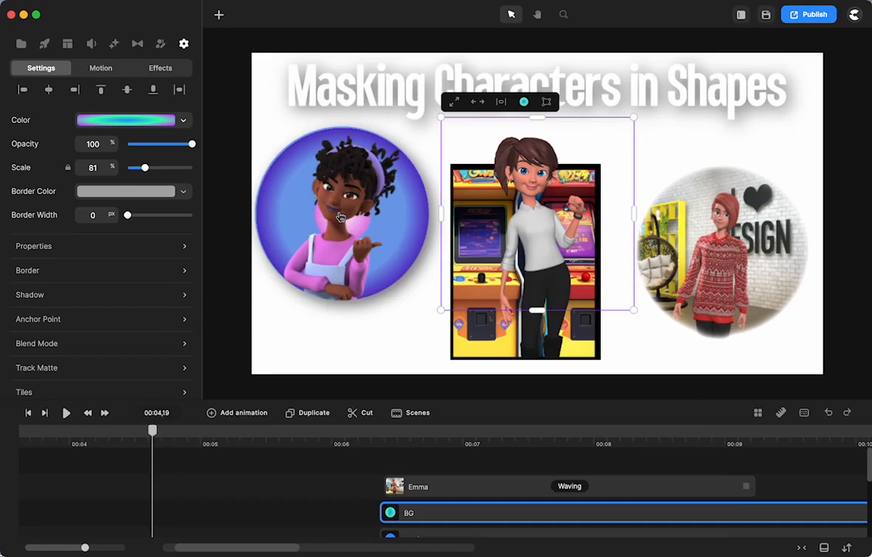
mouse_move(319, 232)
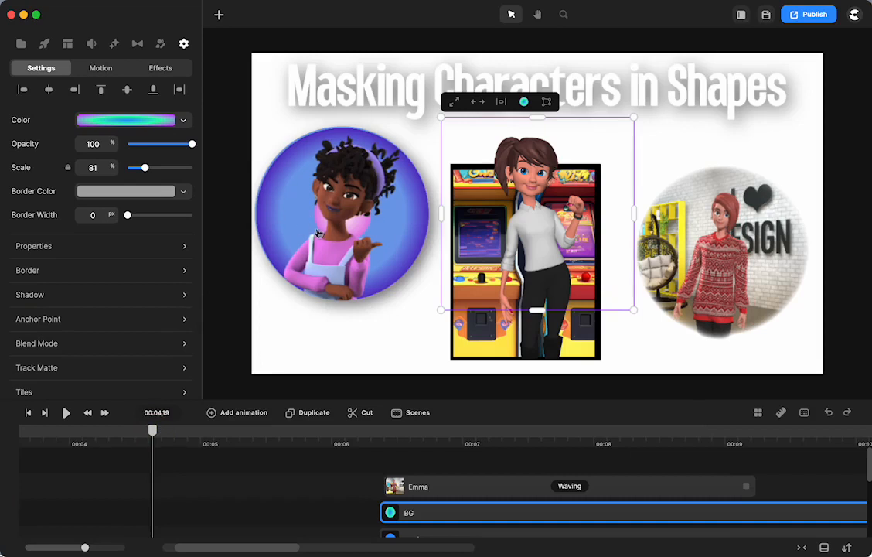
left_click_drag(152, 429, 411, 430)
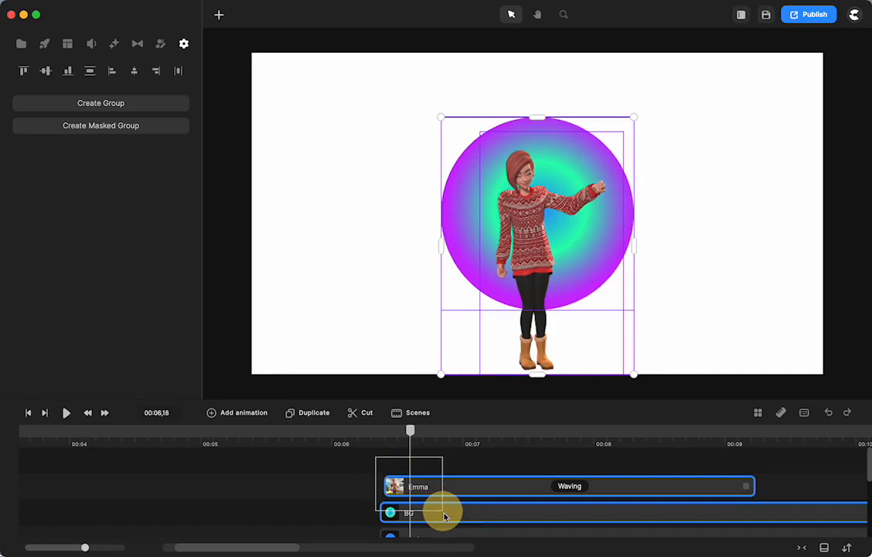
Step: Group Emma with BG and clip the group to the mask circle, then preview it
left_click(445, 513)
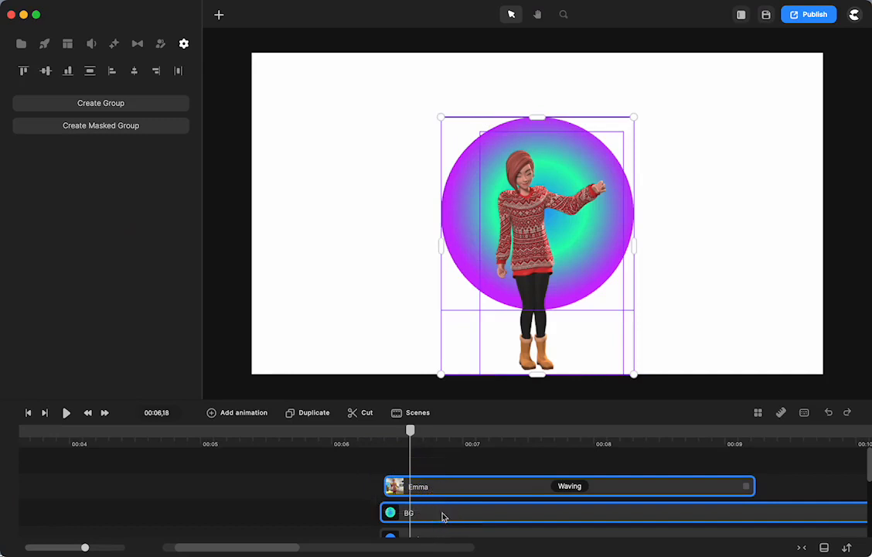
right_click(433, 513)
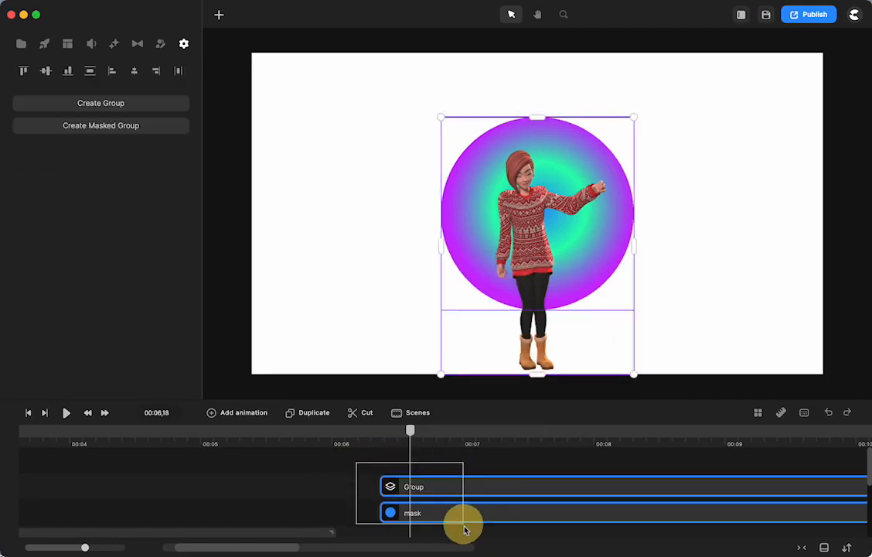
right_click(464, 526)
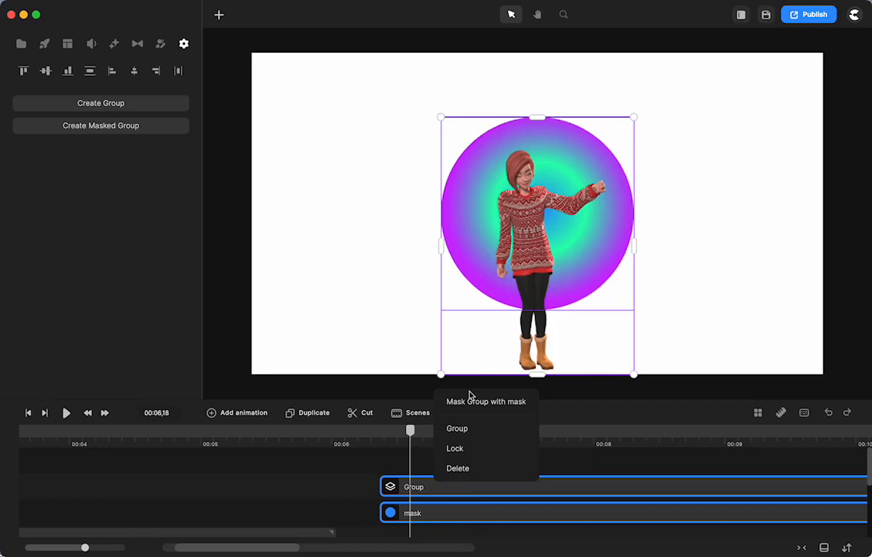
left_click(486, 401)
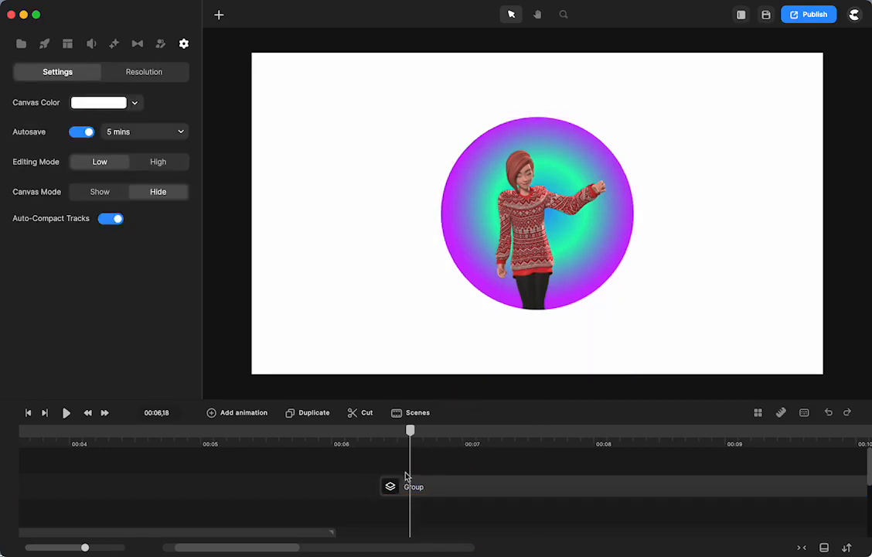
left_click_drag(409, 430, 594, 429)
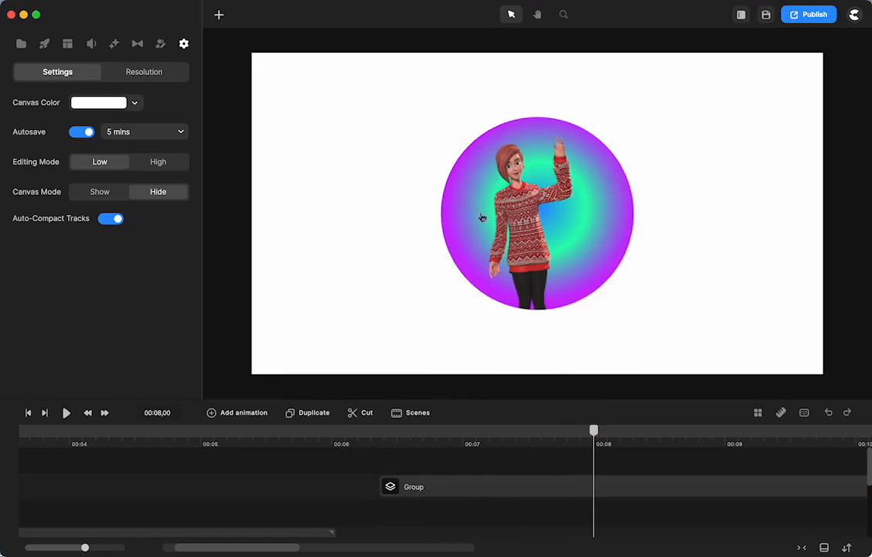
mouse_move(467, 443)
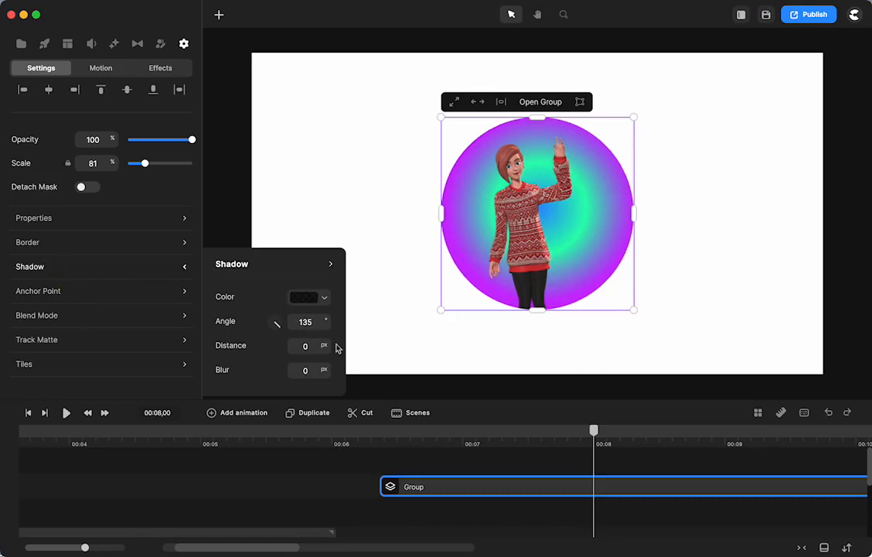
Step: Add a drop shadow (Distance 3, Blur 7) and shrink the masked circle into the top-left
left_click(305, 346)
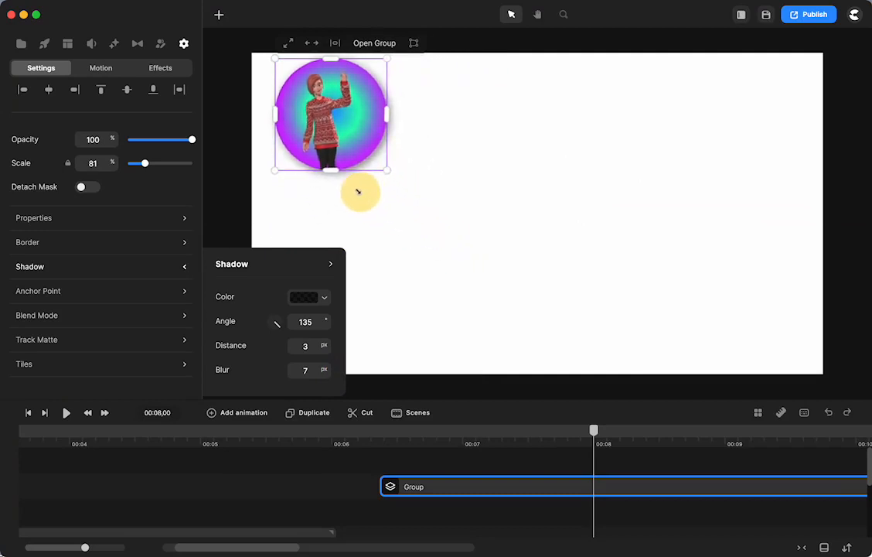
left_click_drag(145, 164, 139, 164)
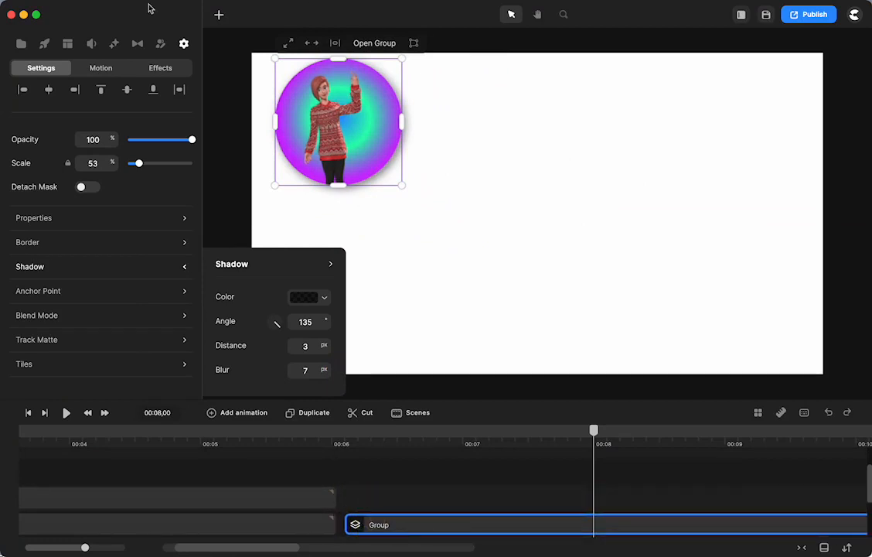
left_click(219, 14)
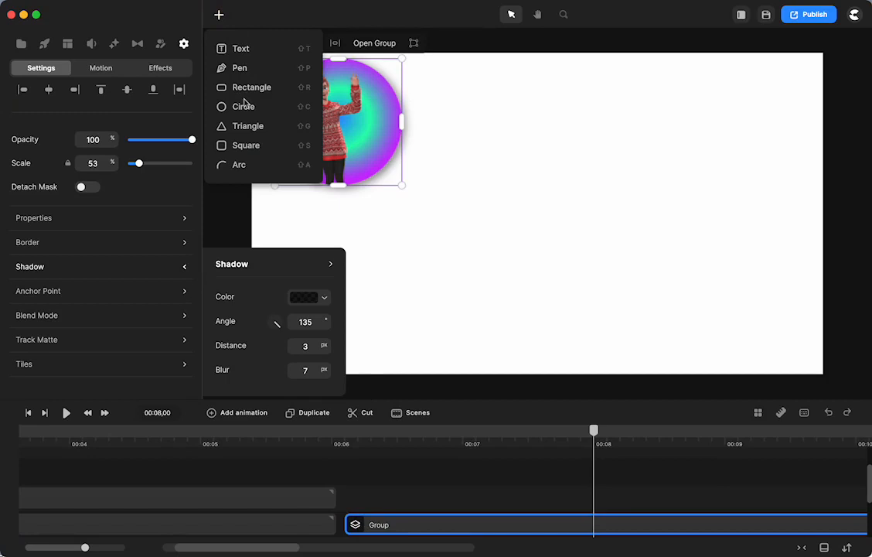
Step: Add a second circle with Emma and set her follow-up action to Waving
left_click(245, 105)
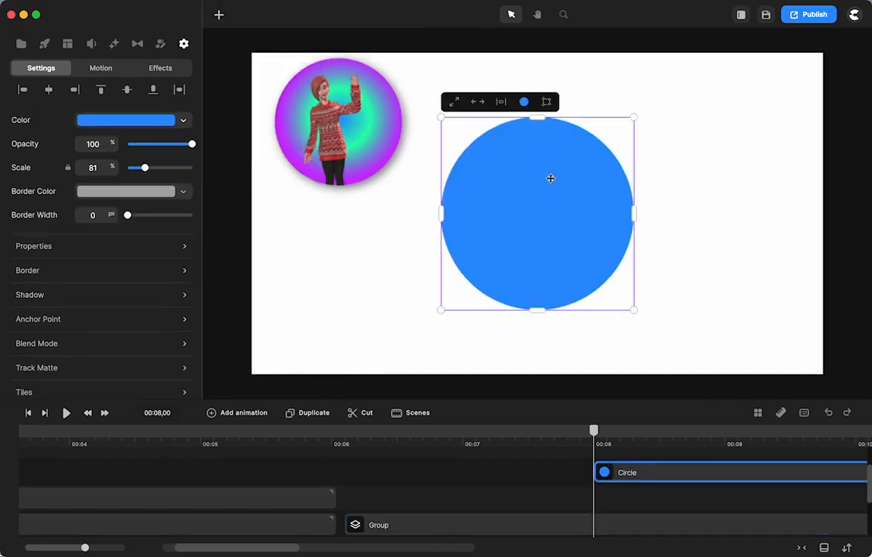
mouse_move(603, 413)
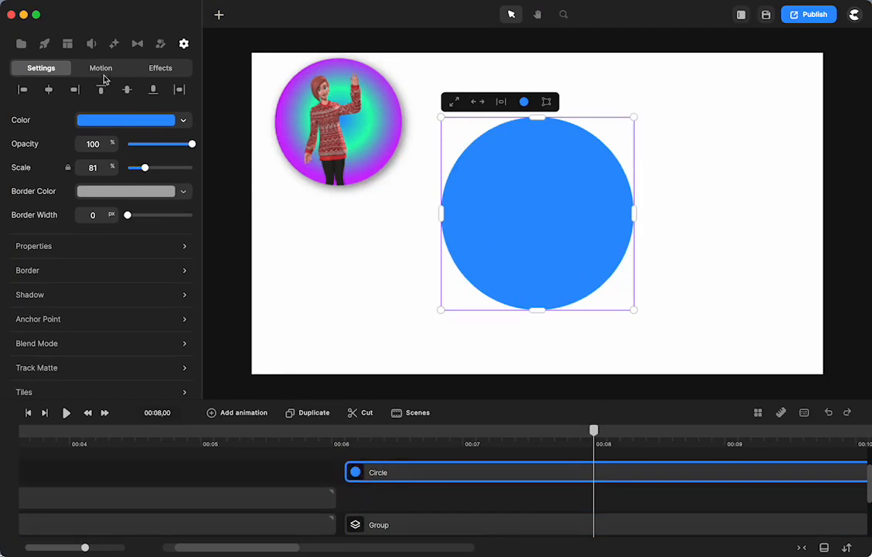
left_click(44, 43)
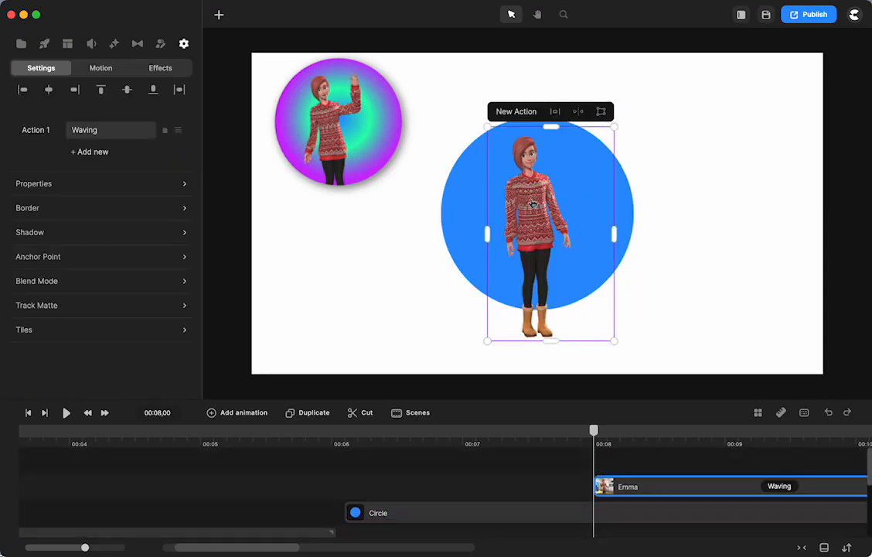
left_click(112, 130)
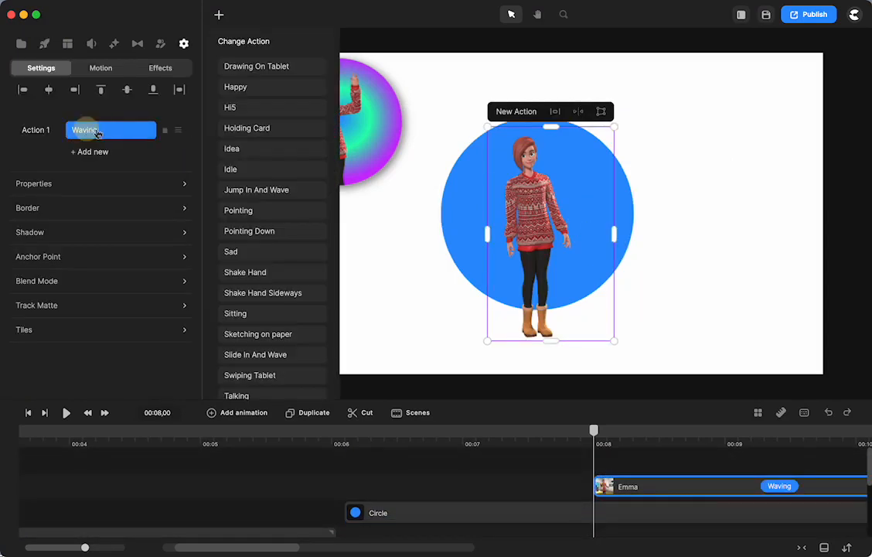
left_click(257, 188)
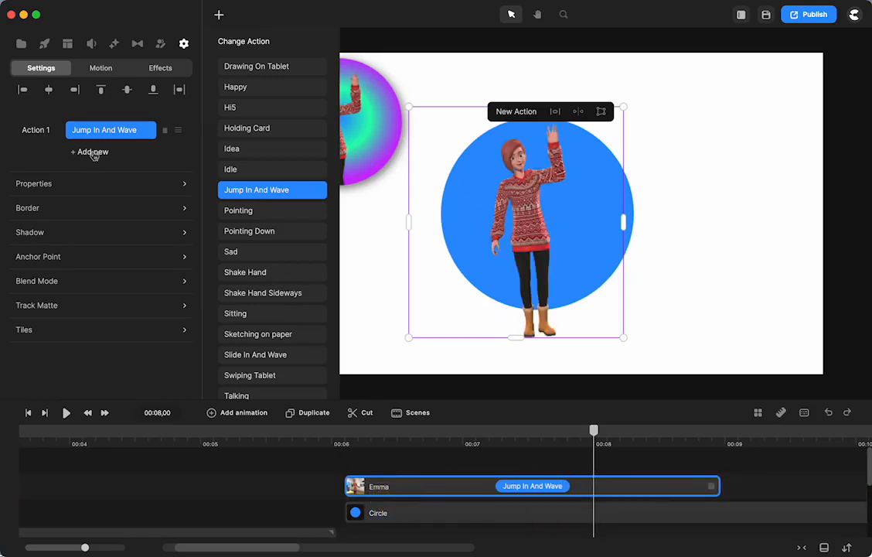
scroll("down", 3)
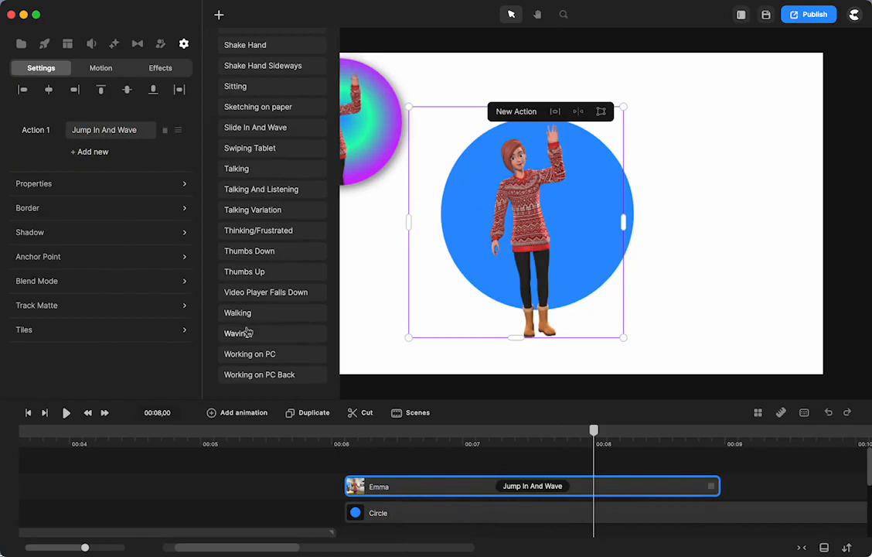
left_click(238, 332)
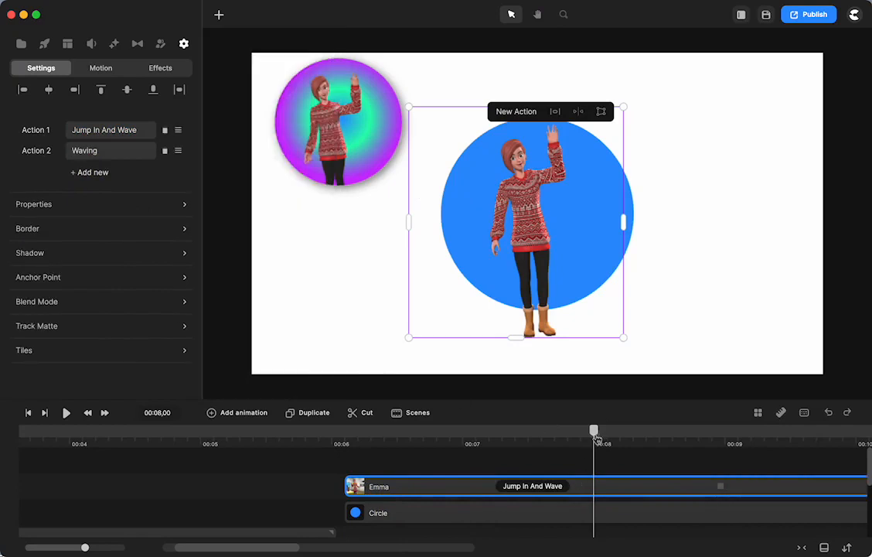
Step: Centre the character on the blue circle while scrubbing to preview her jump and wave
left_click_drag(593, 429, 374, 429)
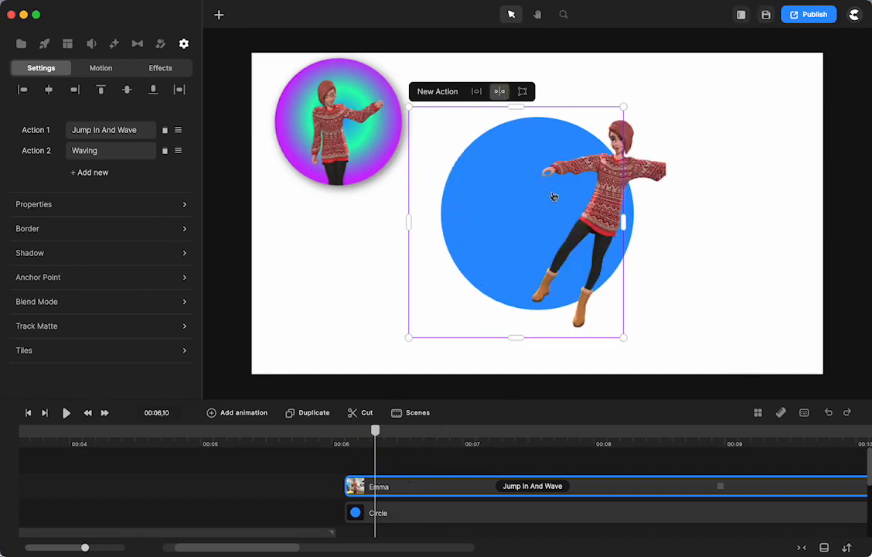
mouse_move(410, 346)
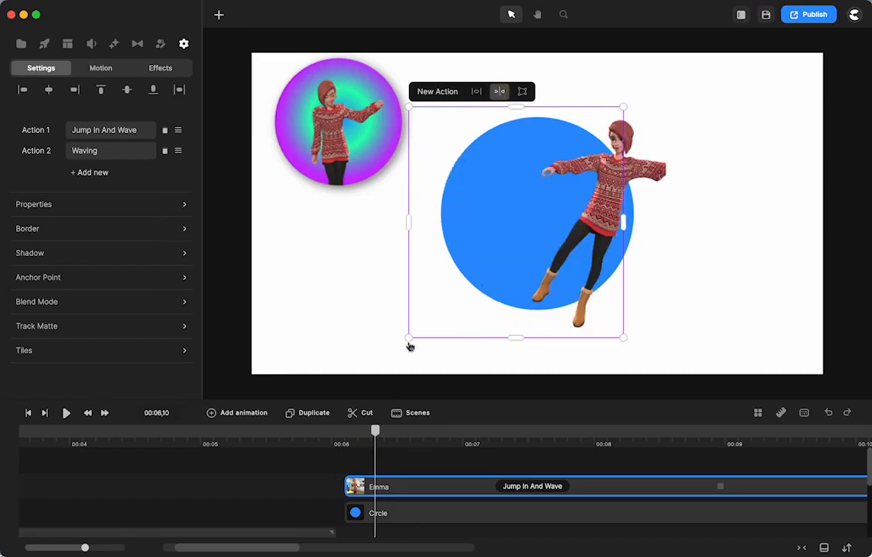
left_click_drag(374, 430, 388, 433)
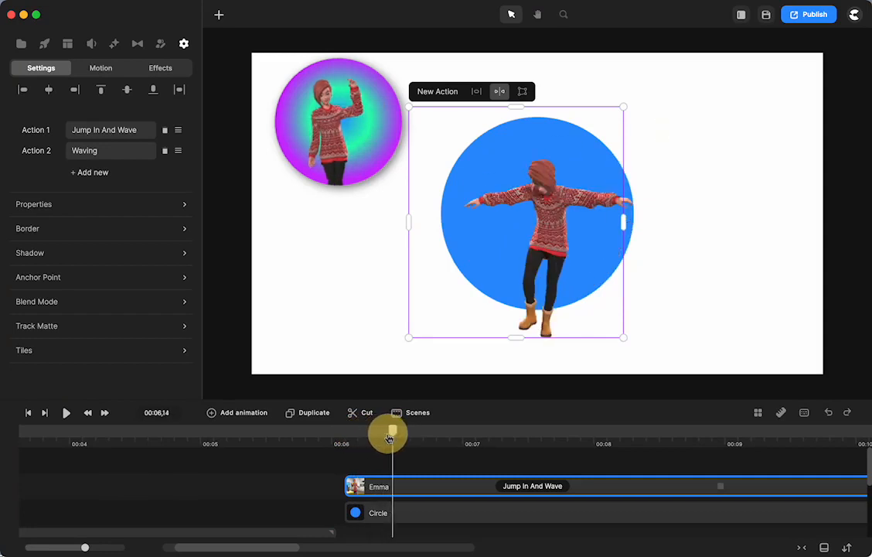
left_click_drag(389, 433, 374, 433)
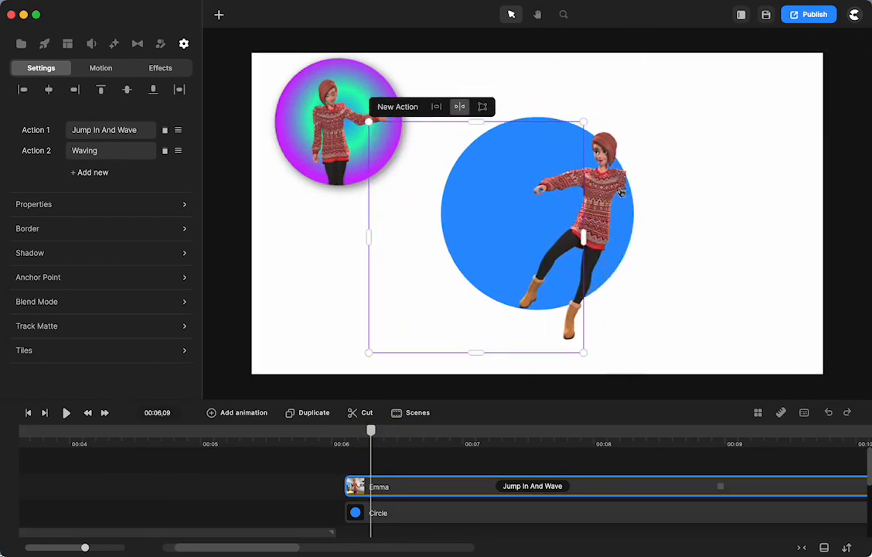
left_click_drag(369, 430, 356, 430)
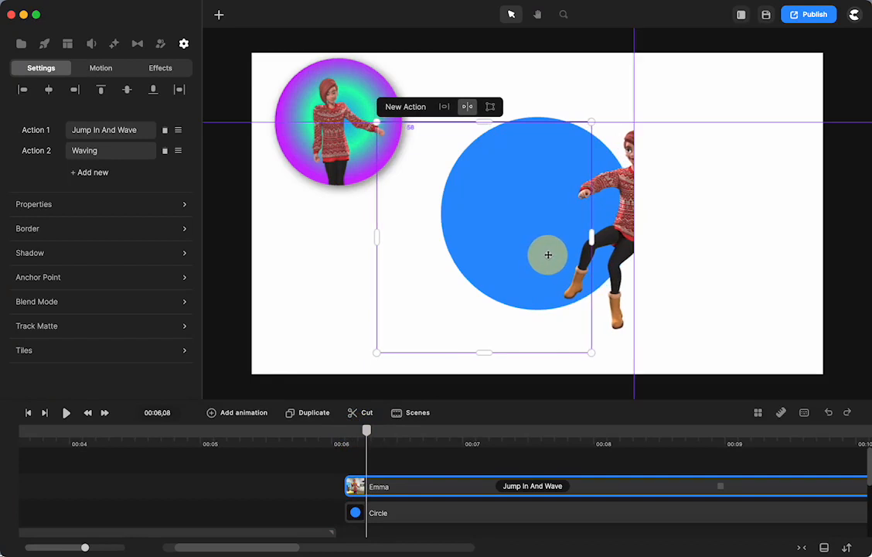
left_click_drag(366, 431, 348, 432)
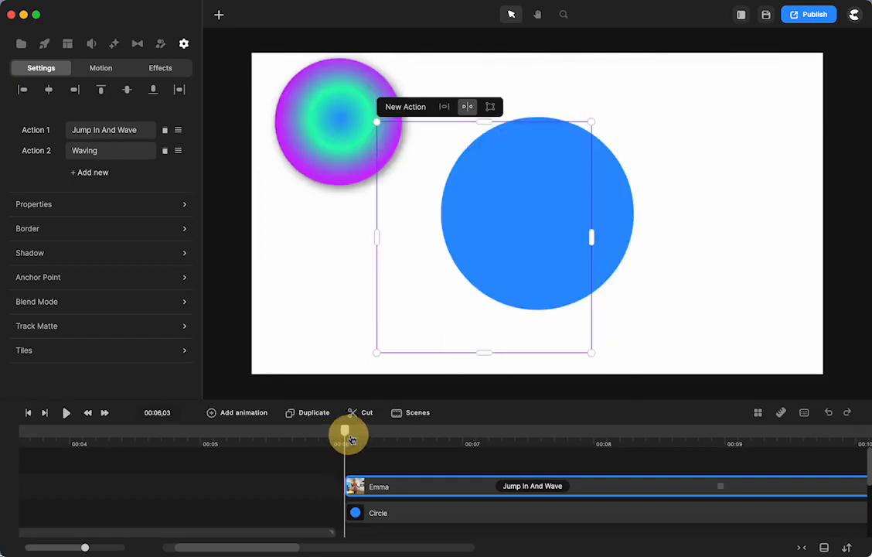
left_click_drag(348, 433, 379, 433)
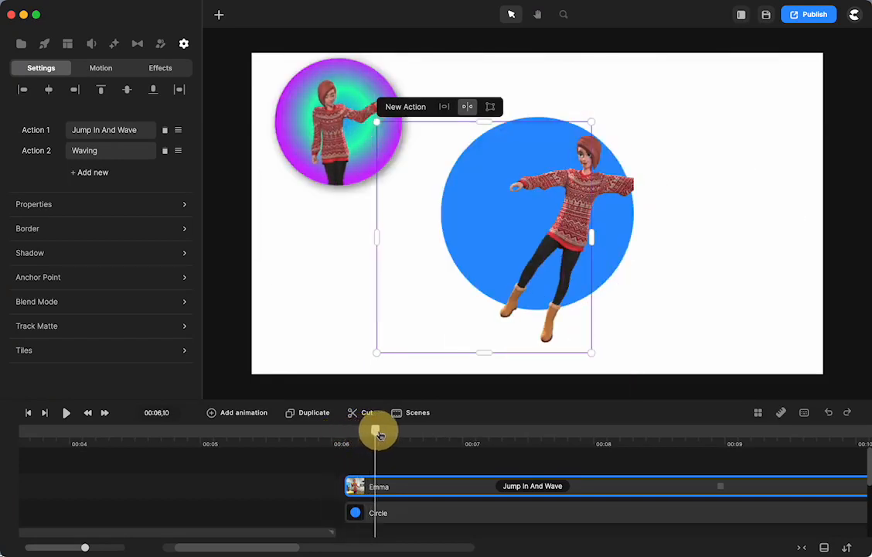
left_click_drag(379, 431, 501, 431)
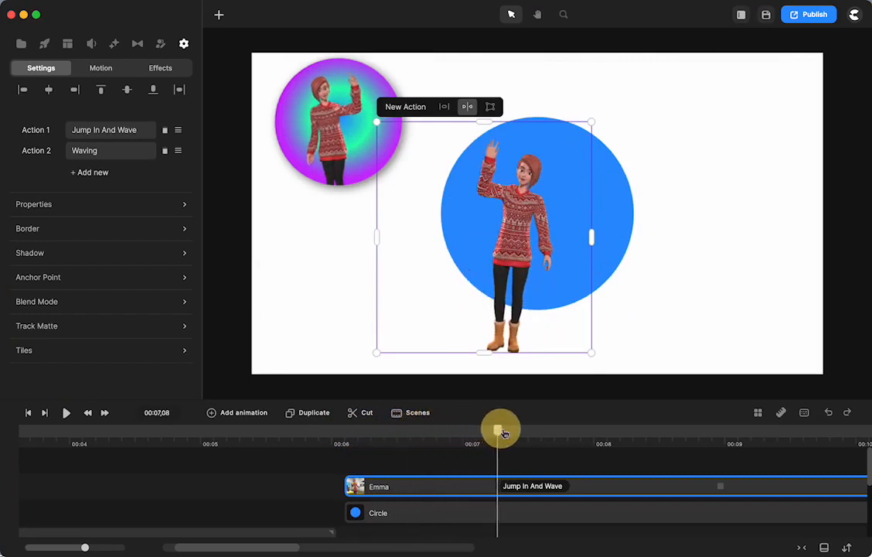
left_click_drag(501, 427, 551, 427)
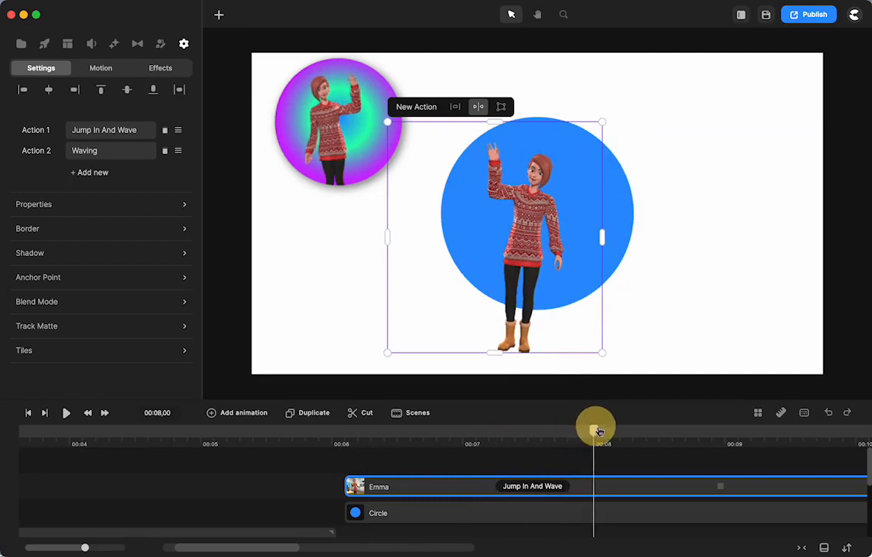
left_click_drag(595, 427, 419, 430)
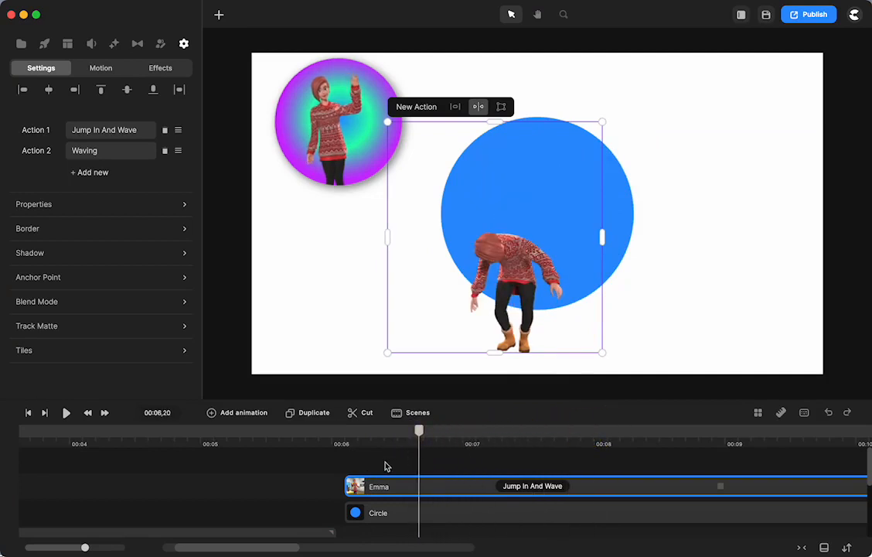
Step: Duplicate the blue circle, group one copy, and bring up the elements library
left_click(378, 512)
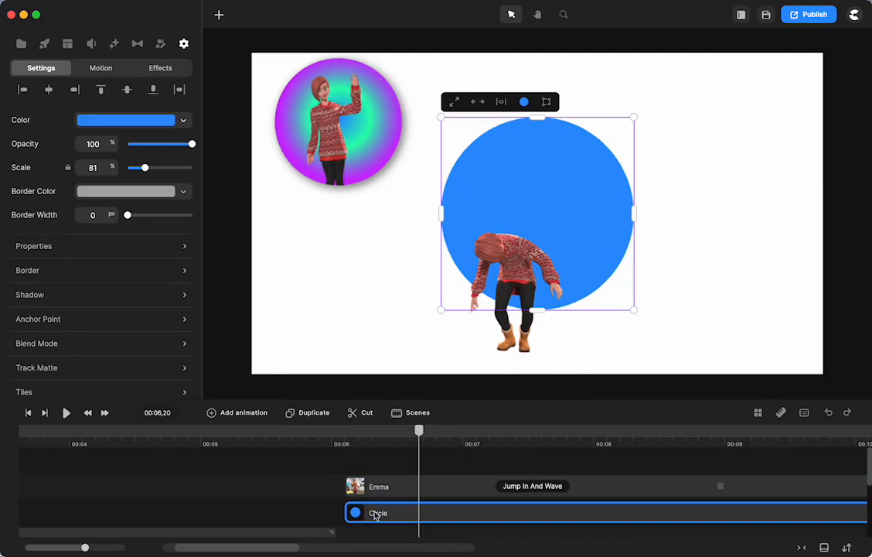
left_click(306, 412)
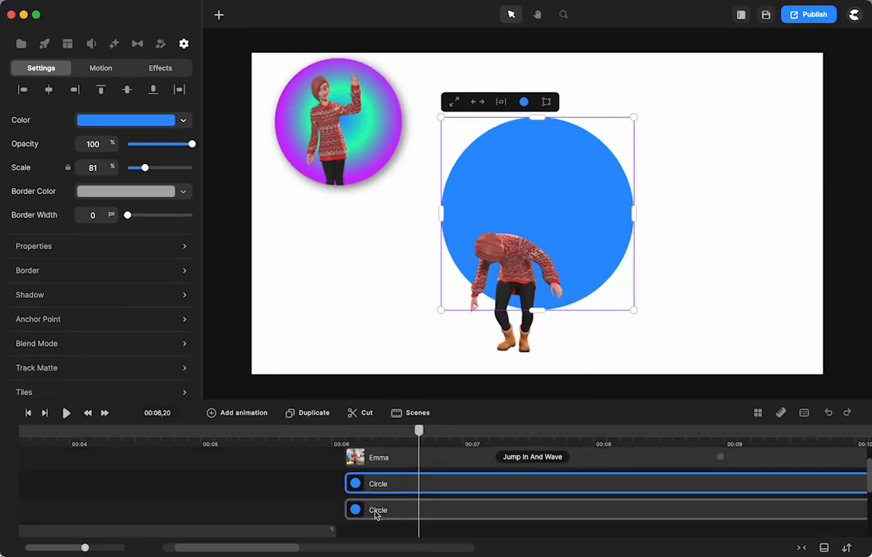
left_click(378, 483)
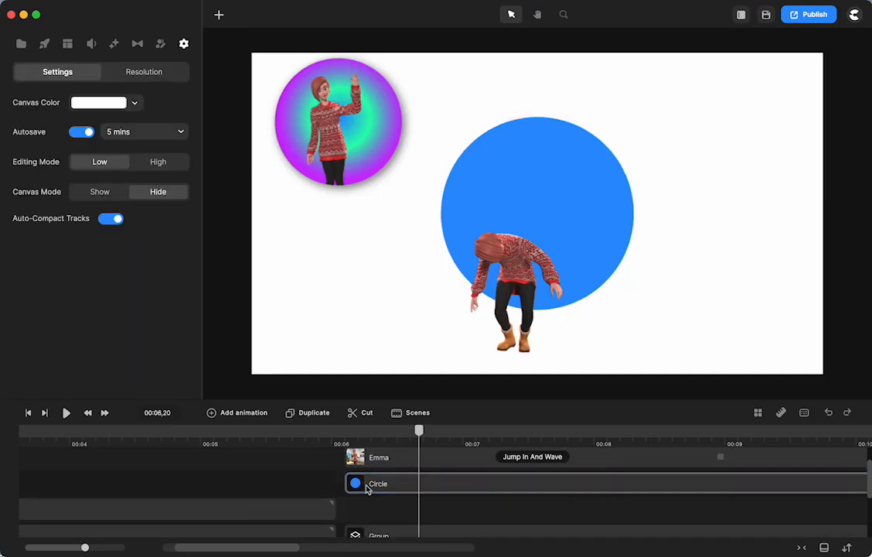
left_click(377, 483)
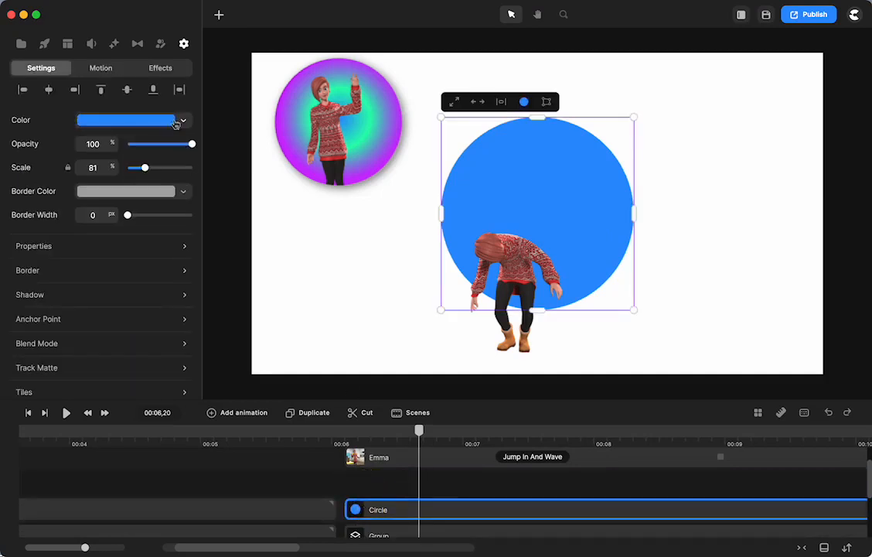
left_click(43, 43)
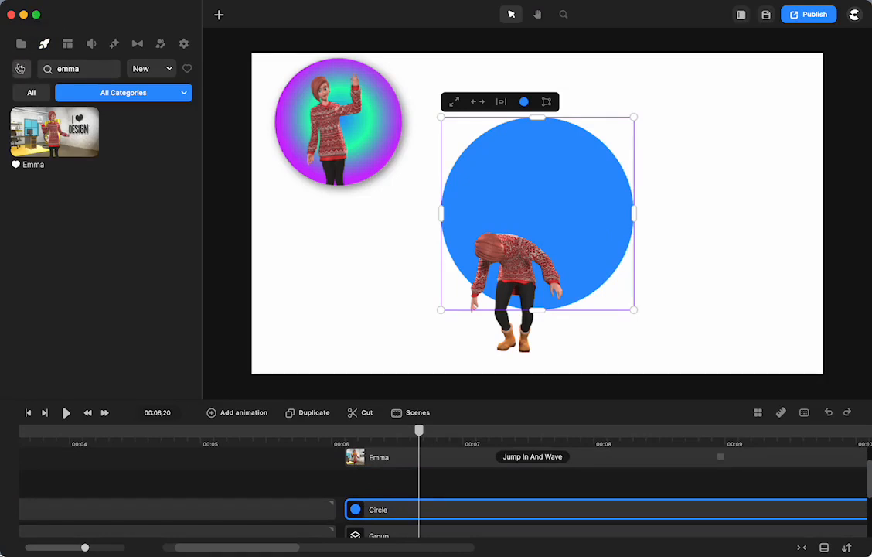
Step: Search elements for 'office' and add the Design Studio scene behind the character
left_click(22, 68)
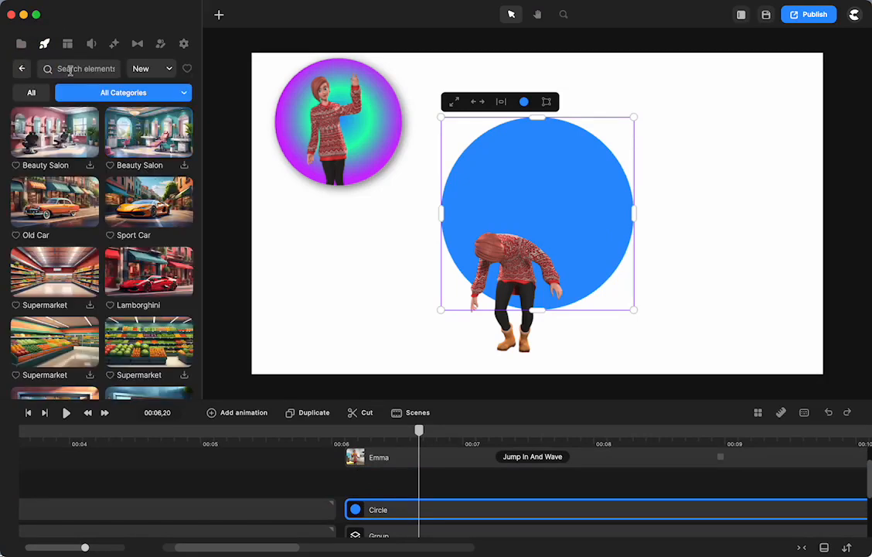
type("office")
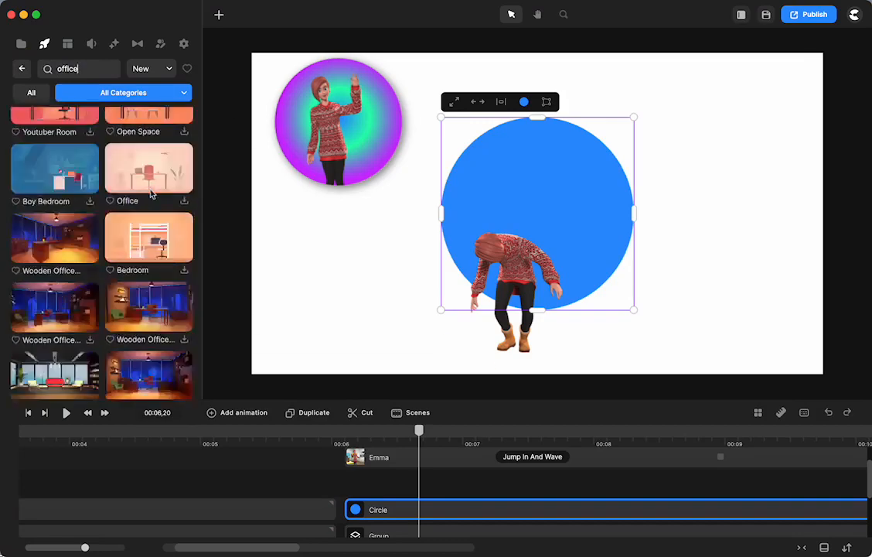
scroll("down", 3)
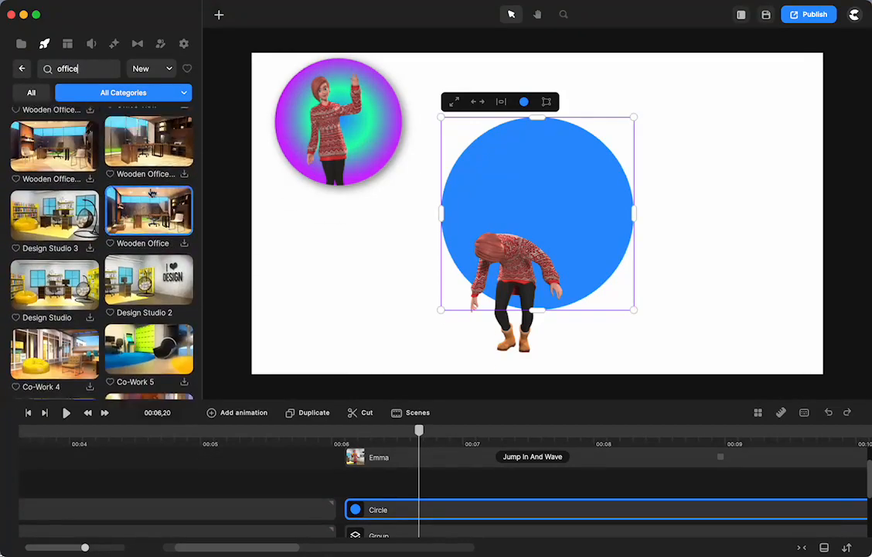
scroll("up", 3)
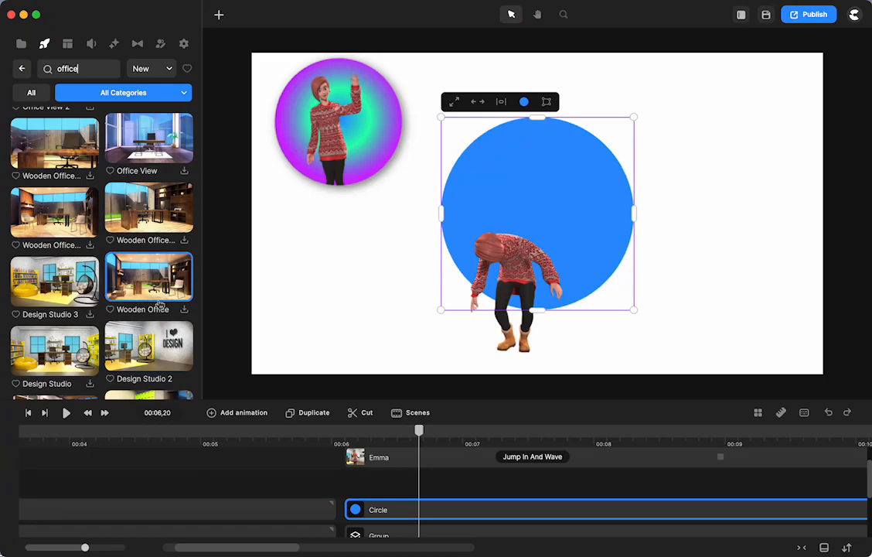
left_click(184, 43)
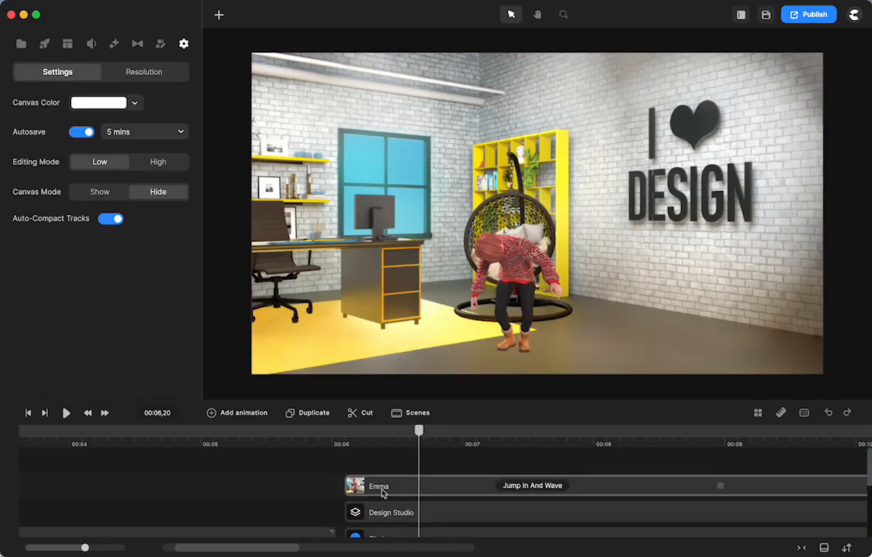
Step: Group the Design Studio office scene with the Emma character layer
left_click(391, 511)
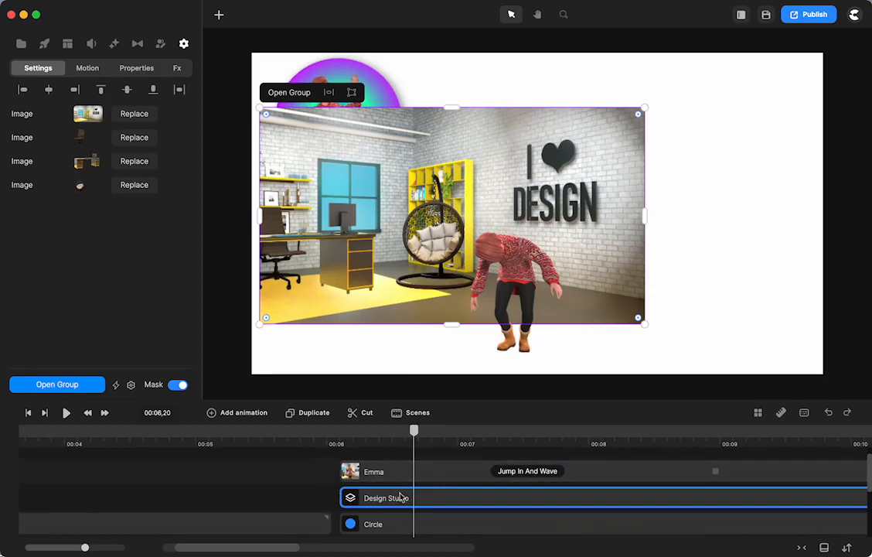
left_click(374, 470)
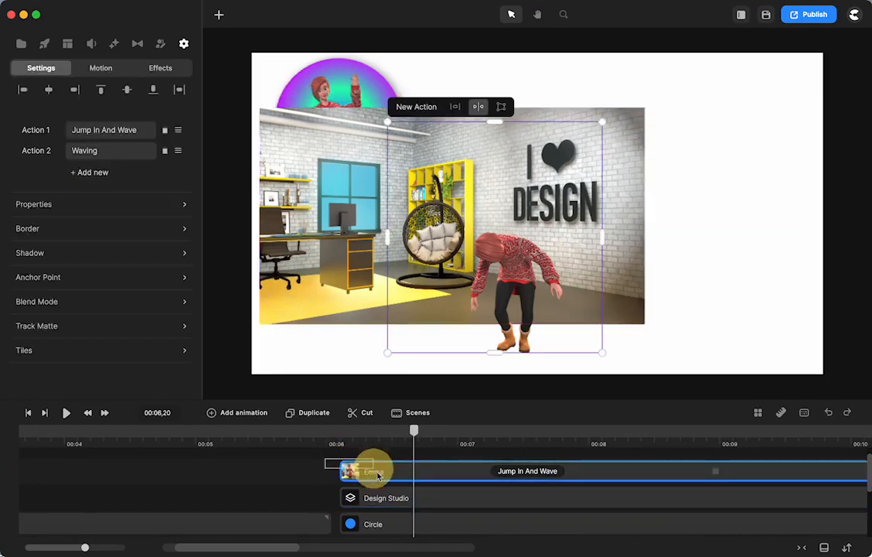
left_click(387, 498)
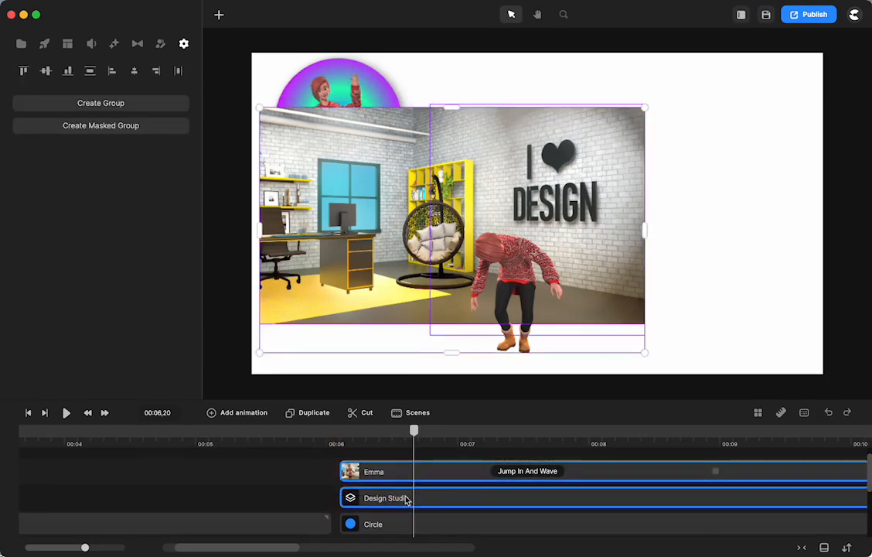
left_click(182, 43)
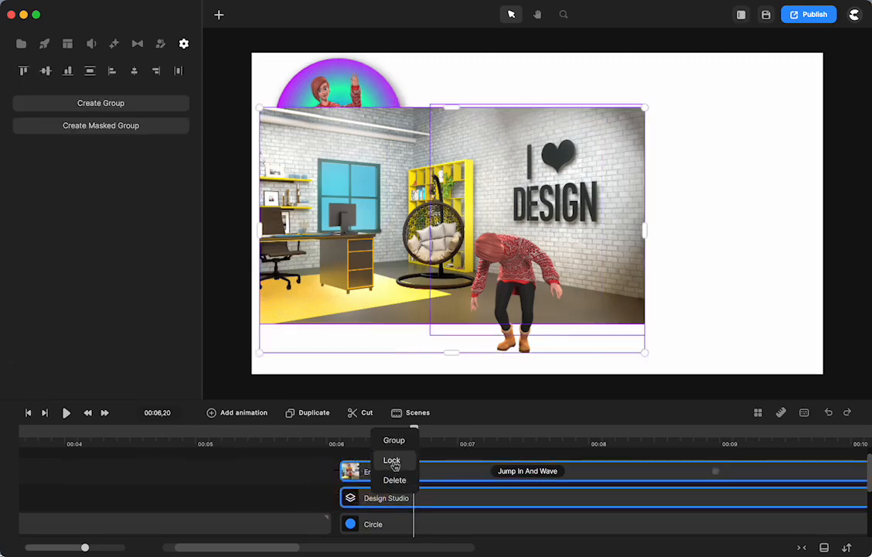
left_click(394, 439)
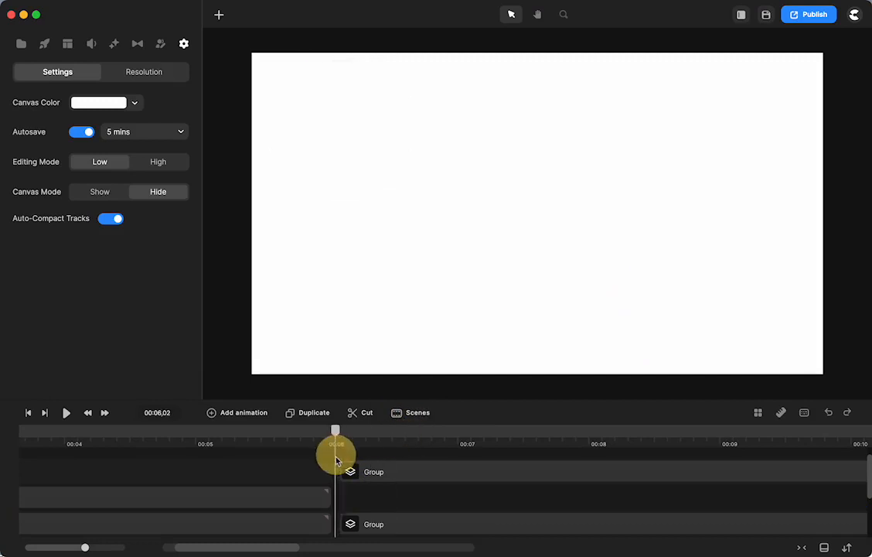
Step: Position the brick-wall circle group on the canvas beside the gradient circle and select it
left_click_drag(335, 442, 402, 442)
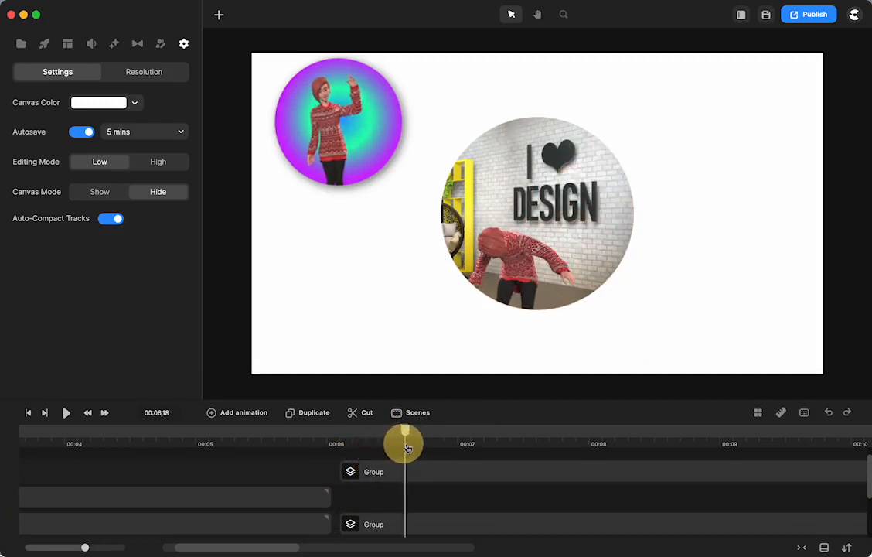
left_click_drag(405, 445, 566, 424)
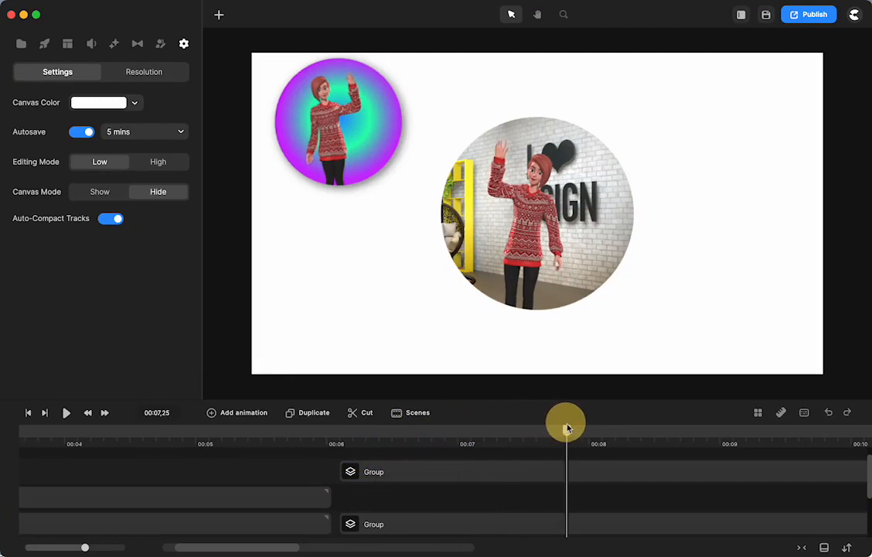
left_click_drag(566, 422, 439, 430)
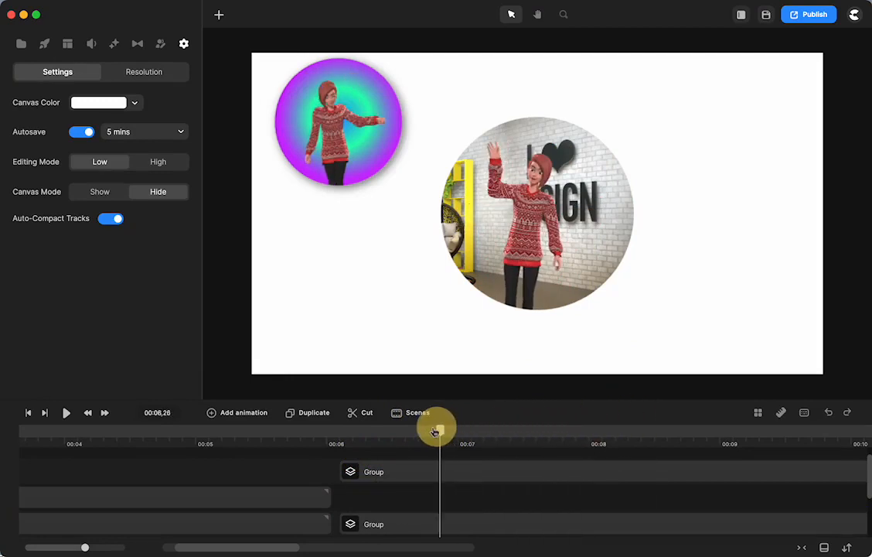
left_click_drag(436, 425, 535, 425)
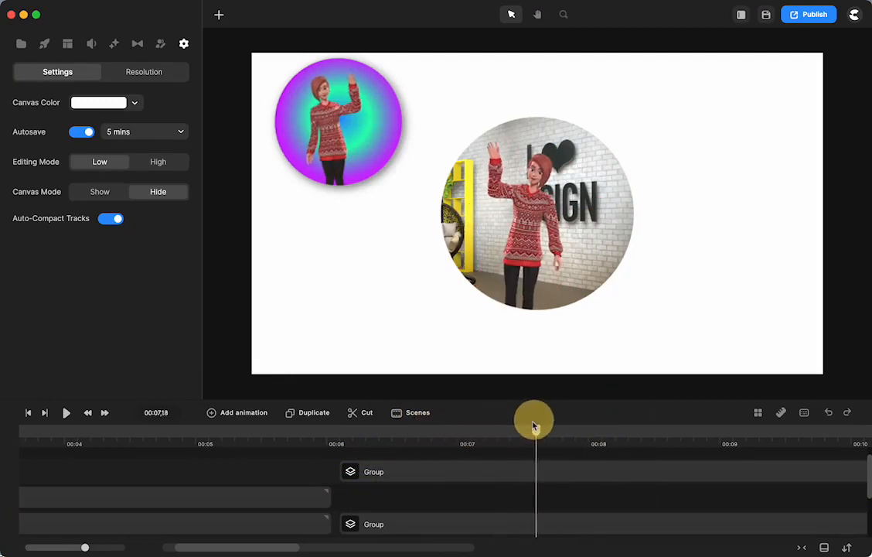
left_click_drag(533, 420, 491, 429)
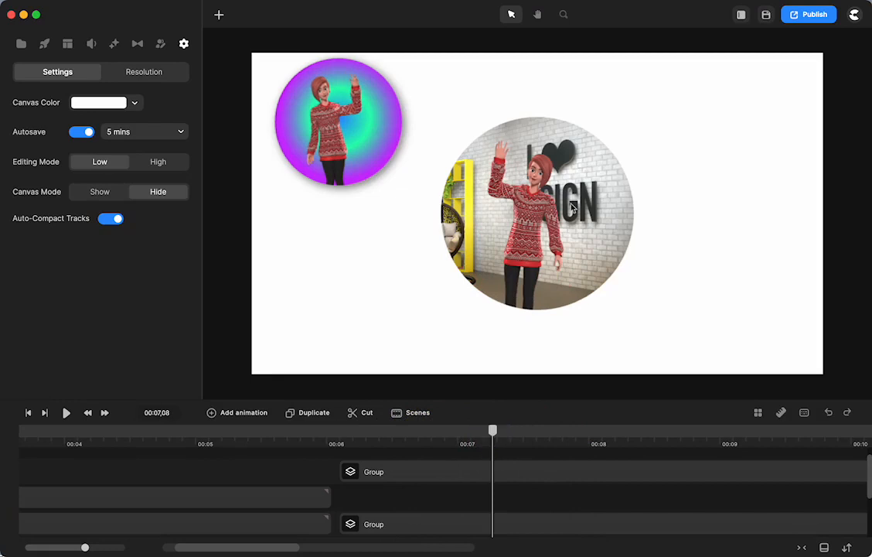
mouse_move(593, 179)
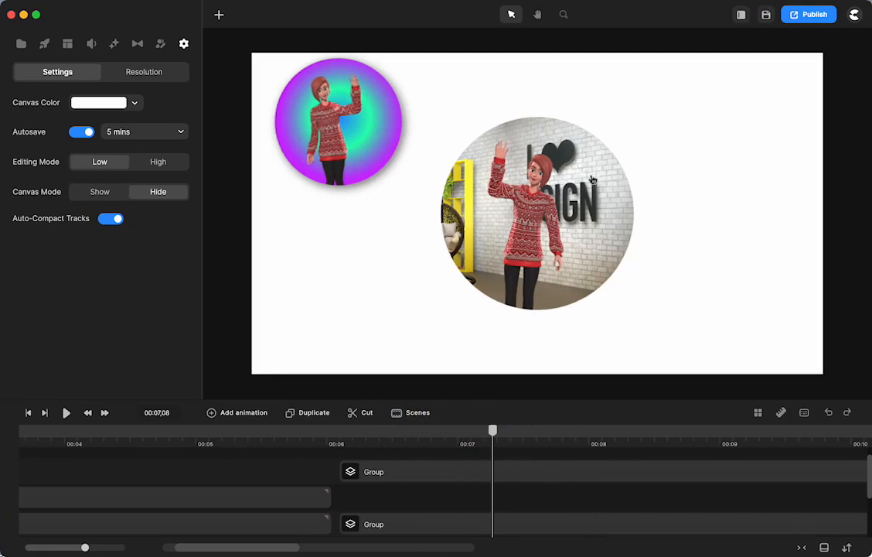
left_click(537, 213)
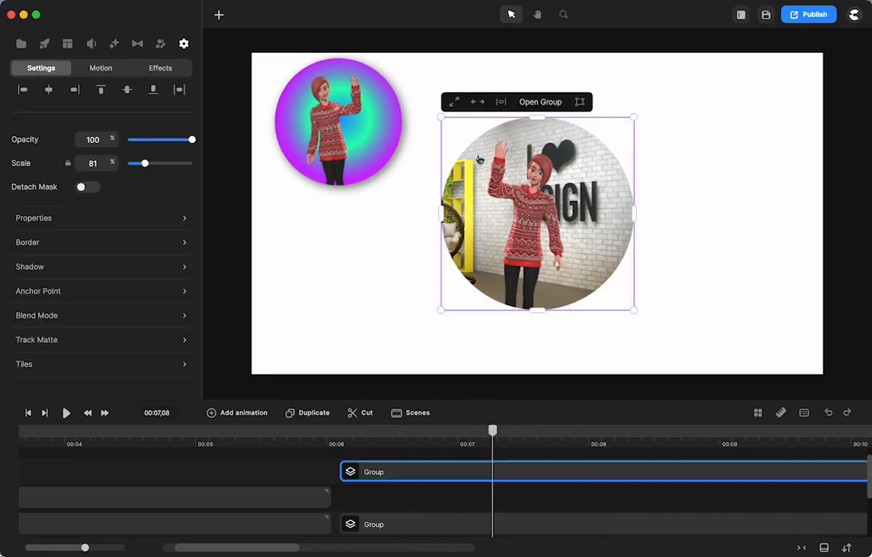
mouse_move(115, 43)
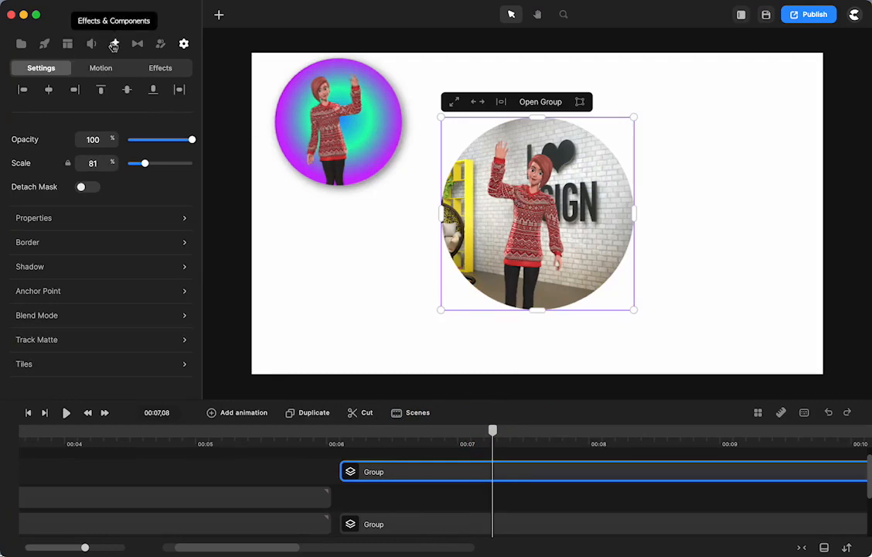
Step: Apply Edge Feather to the circle group with Feather Strength 7
left_click(115, 44)
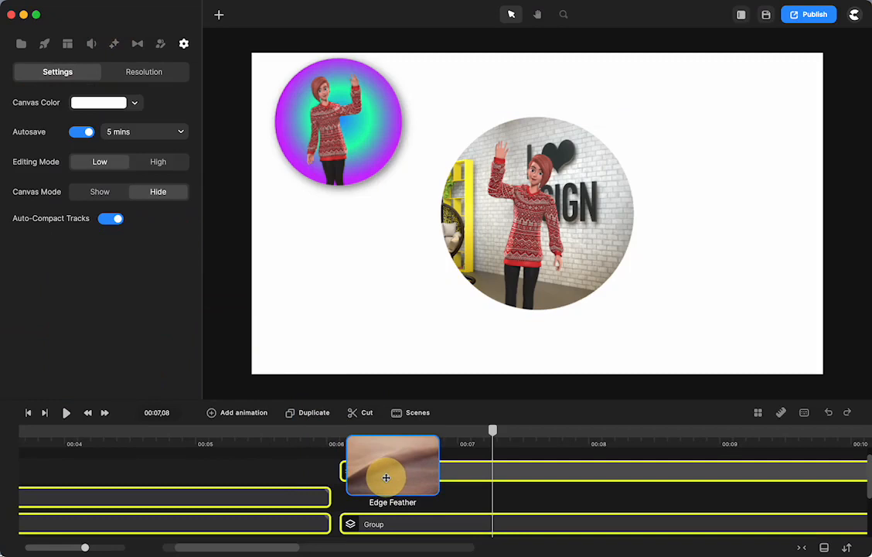
left_click(393, 470)
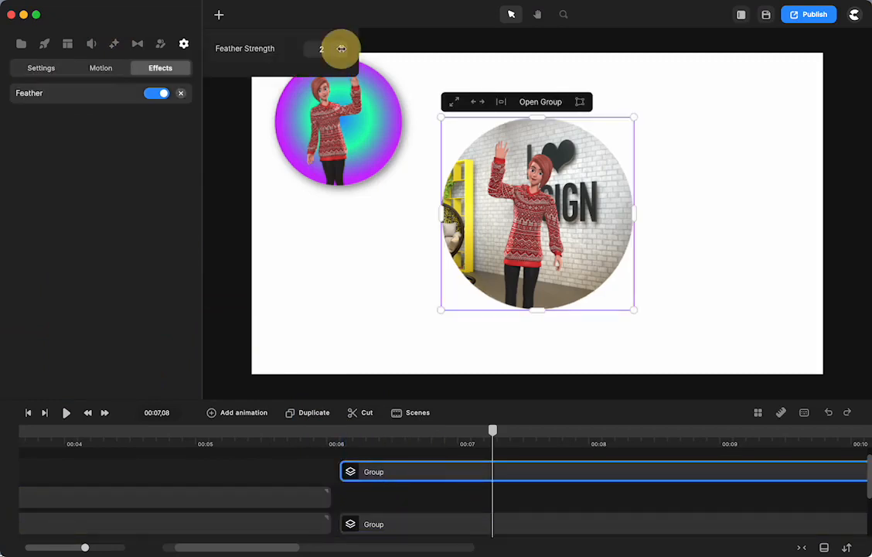
left_click_drag(340, 48, 343, 48)
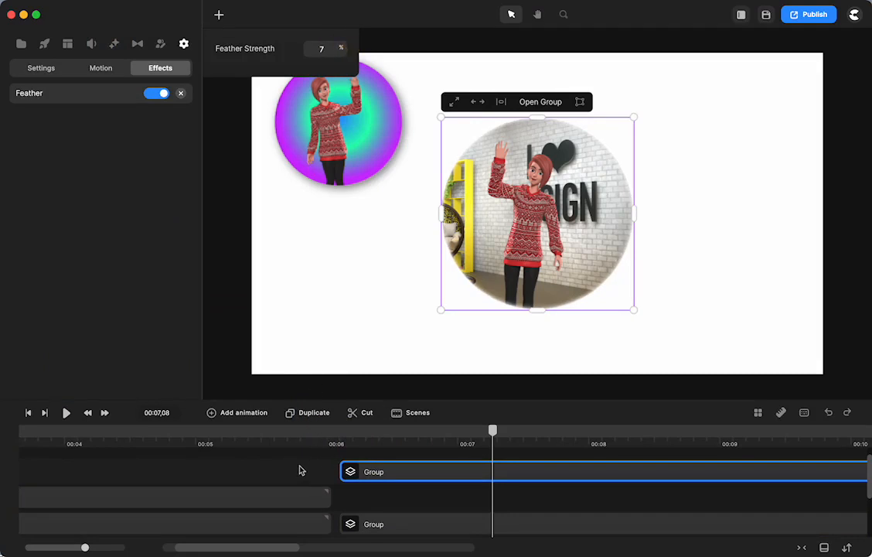
left_click(40, 68)
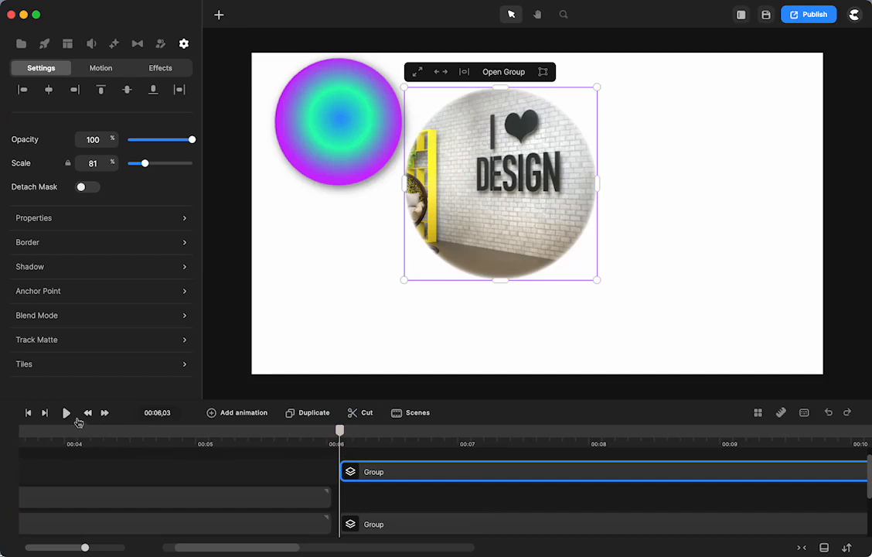
Step: Preview the stacked circles against the finished example and return the playhead
left_click(65, 411)
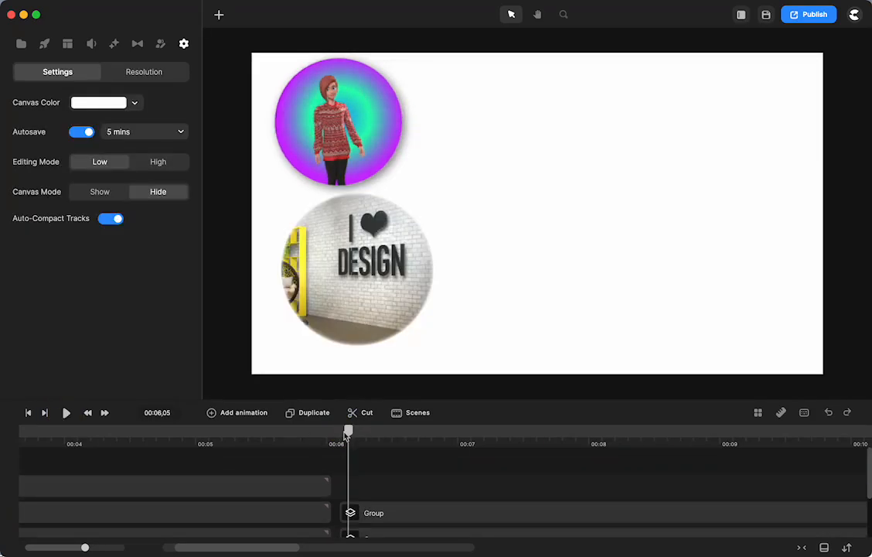
left_click_drag(348, 430, 158, 430)
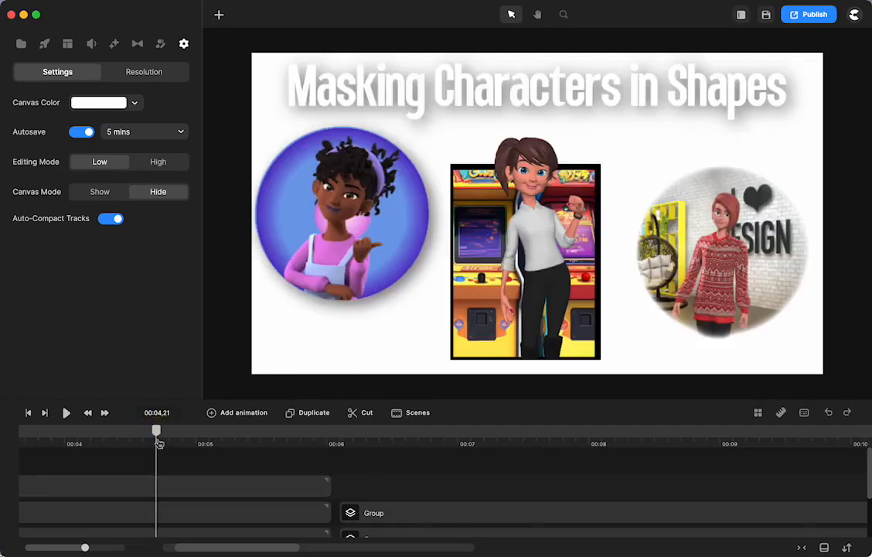
left_click_drag(156, 430, 37, 430)
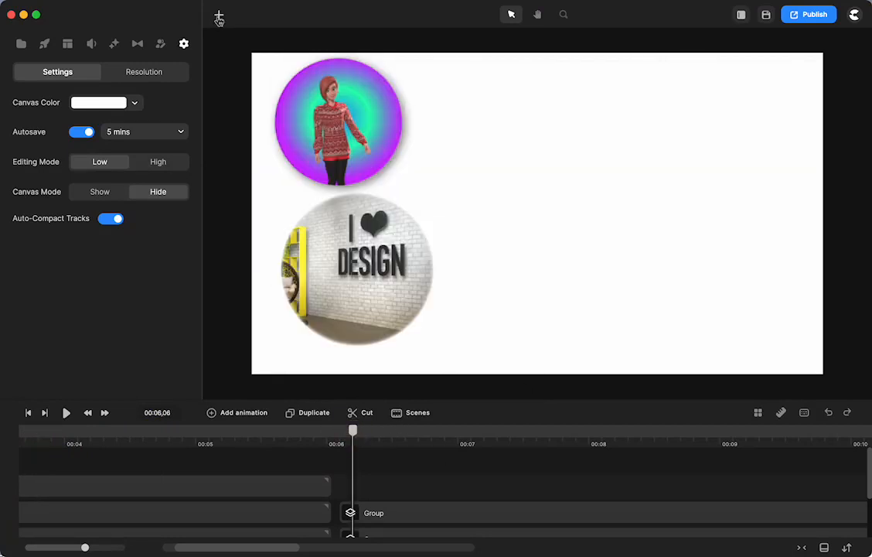
Step: Insert a Rounded Rect shape and start adding an image to the scene
left_click(219, 15)
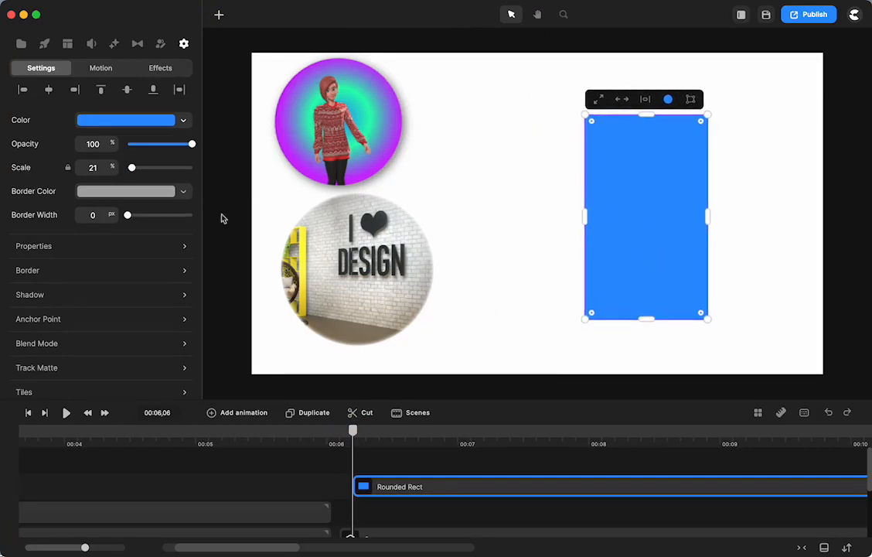
left_click(43, 43)
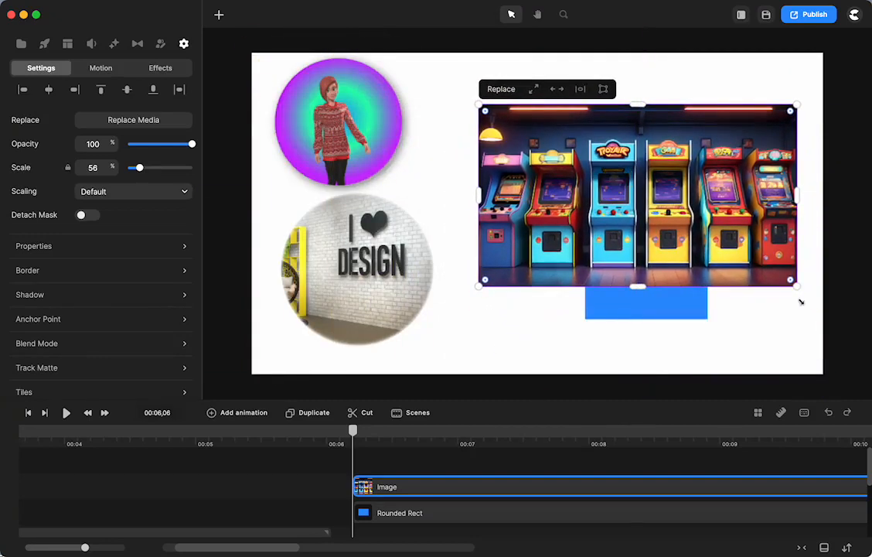
Step: Scale the arcade image up over the blue rectangle and select the rectangle
left_click_drag(796, 278, 860, 379)
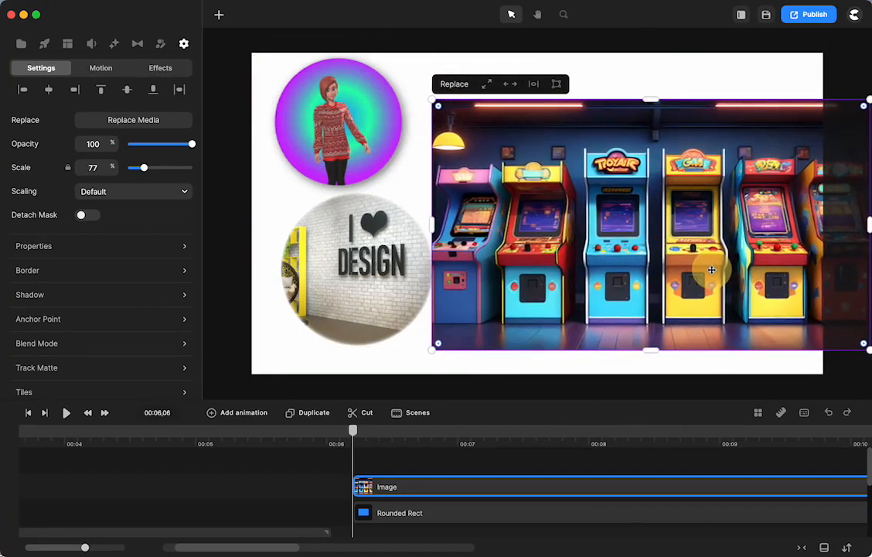
left_click(399, 514)
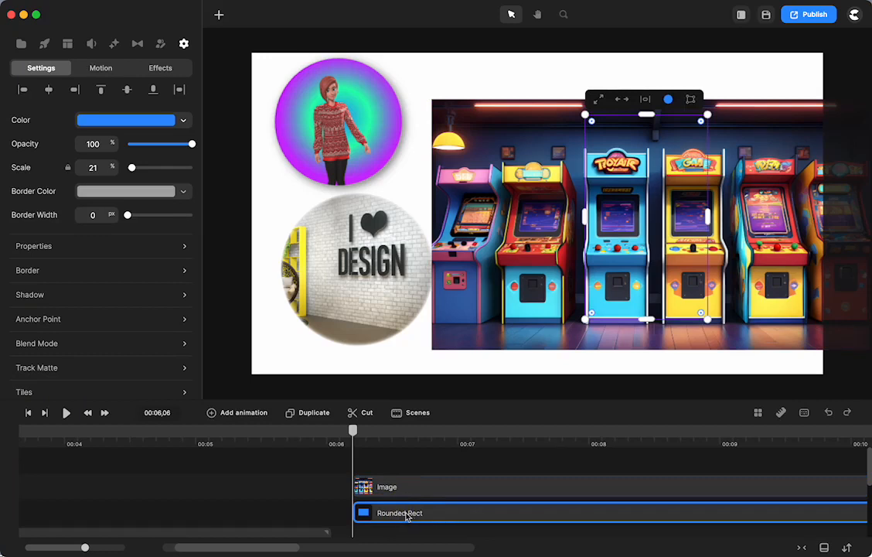
left_click(308, 411)
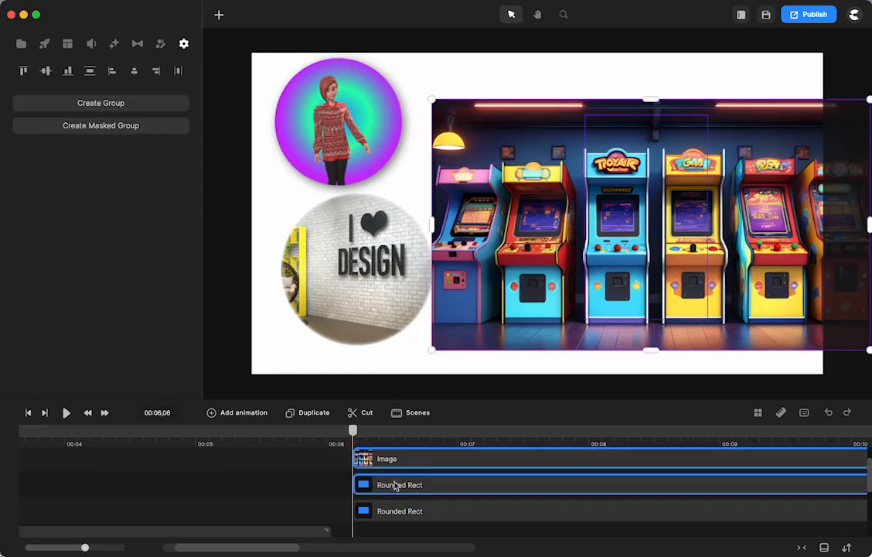
Step: Create a Masked Group from the Image and Rounded Rect tracks
right_click(399, 484)
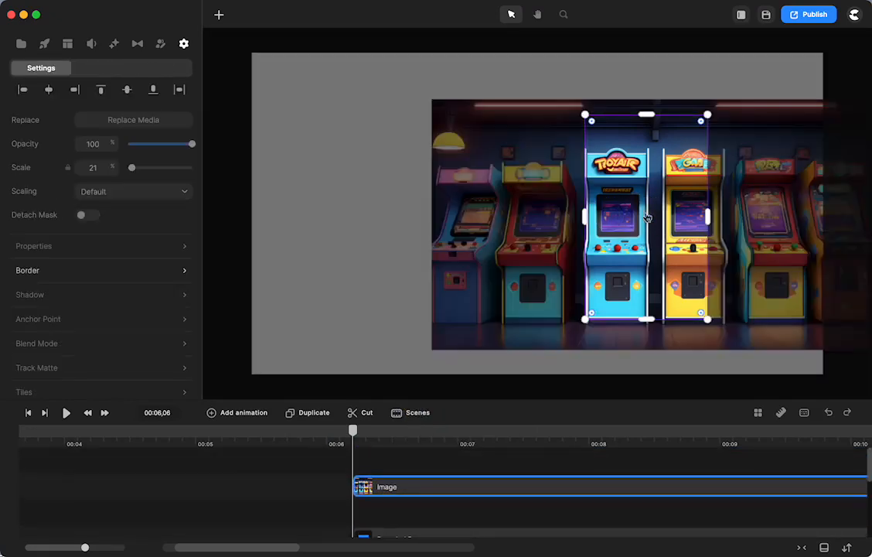
mouse_move(504, 238)
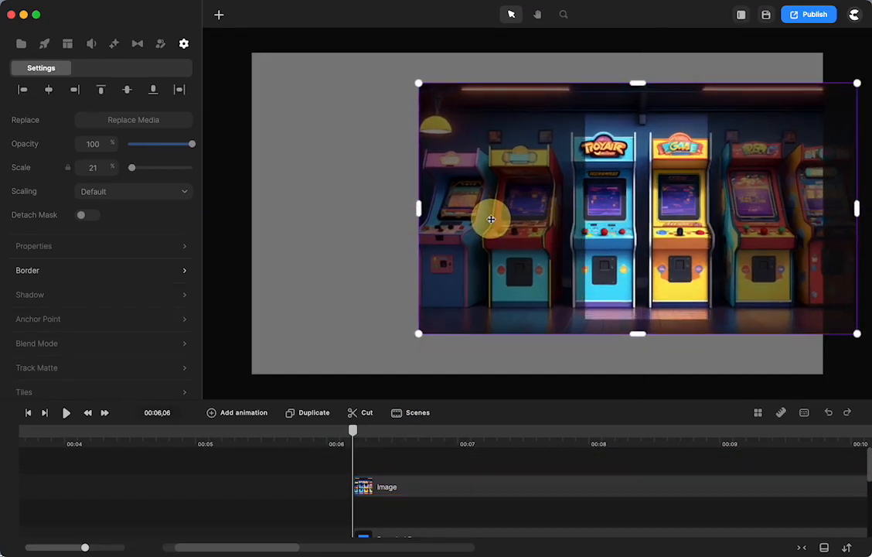
Step: Reposition the arcade image inside the rectangle mask so two machines show
left_click_drag(491, 219, 483, 217)
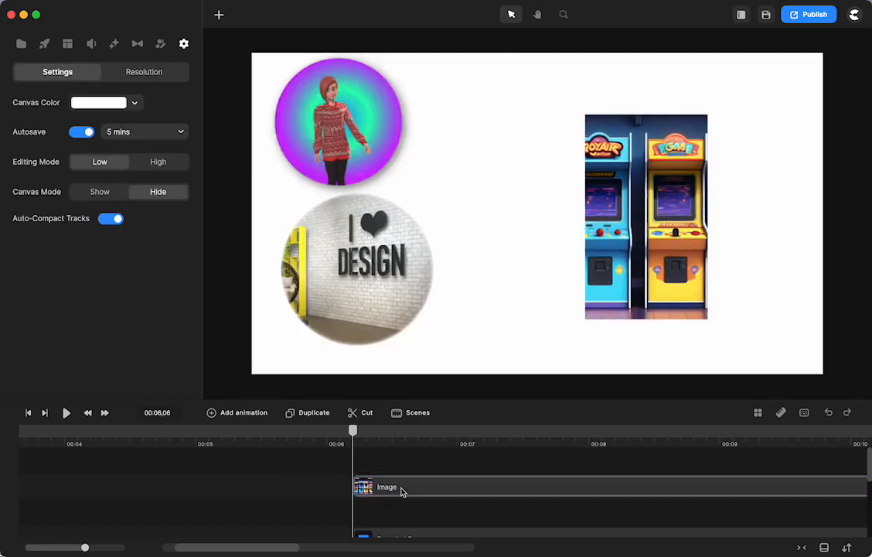
left_click(646, 216)
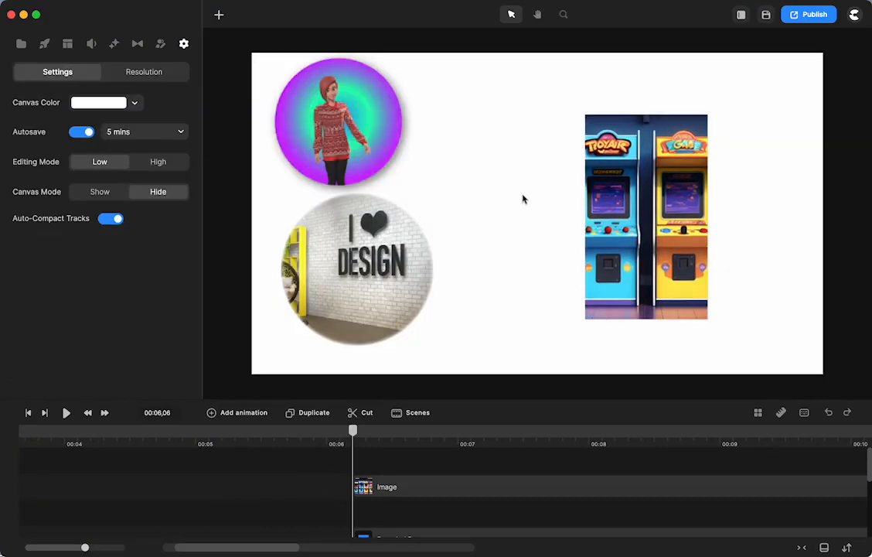
Step: Give the masked arcade rectangle a border of width 10 with a changed line cap
left_click(646, 216)
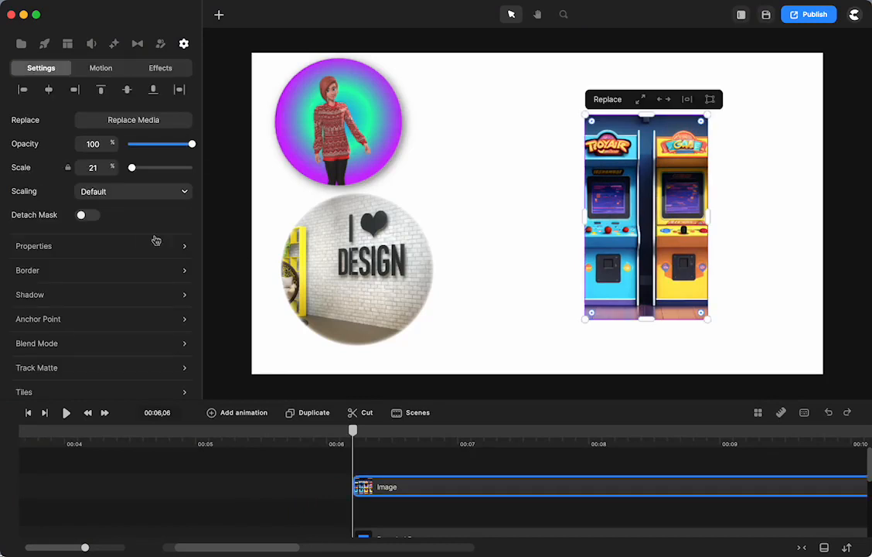
mouse_move(86, 283)
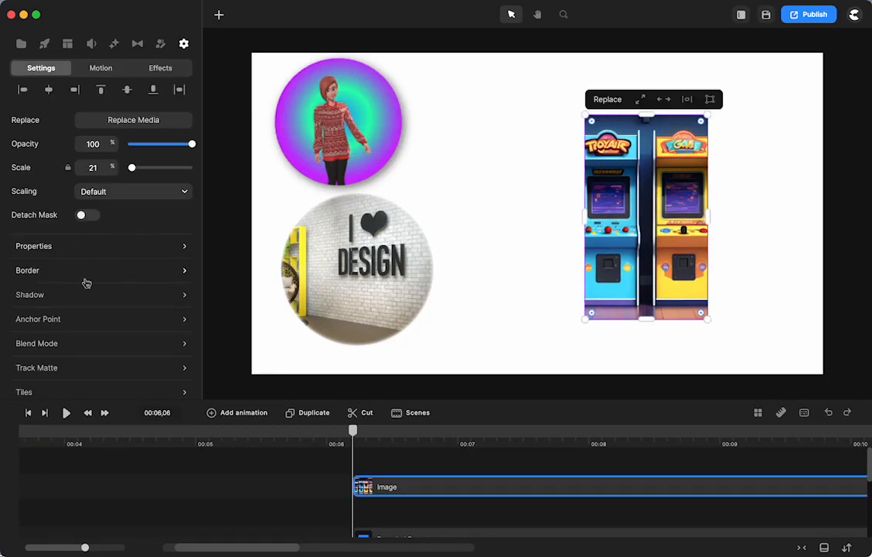
left_click(27, 269)
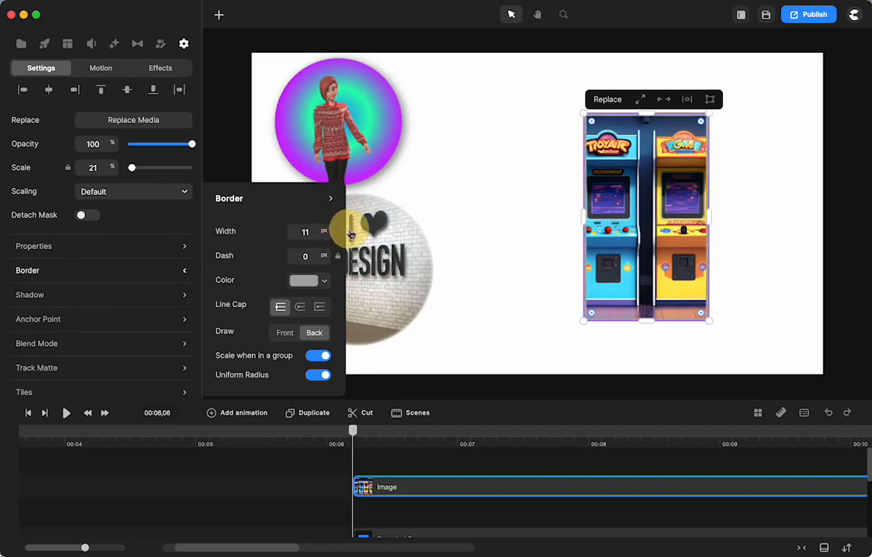
left_click(305, 232)
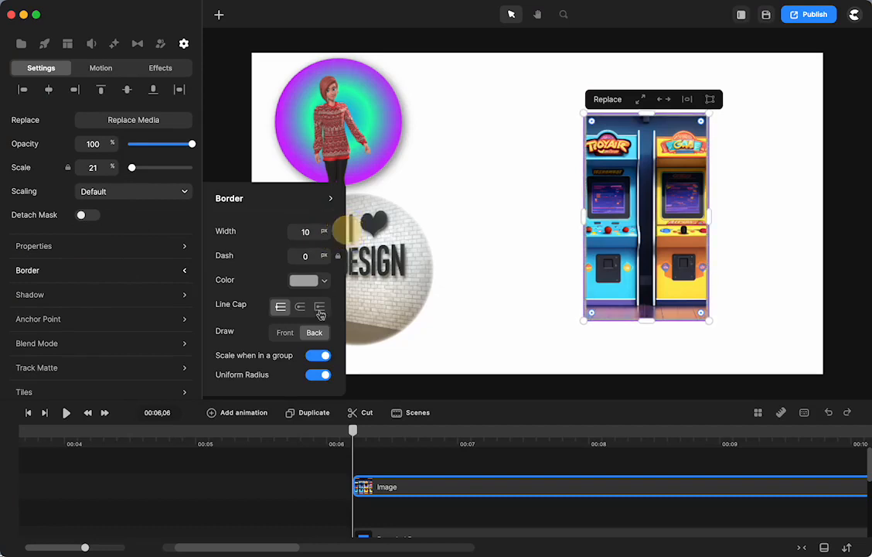
left_click(303, 280)
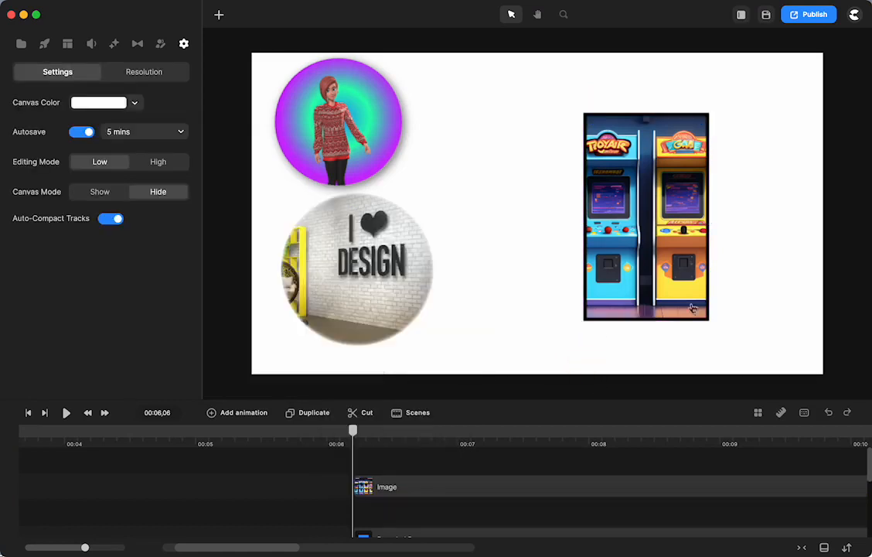
mouse_move(647, 195)
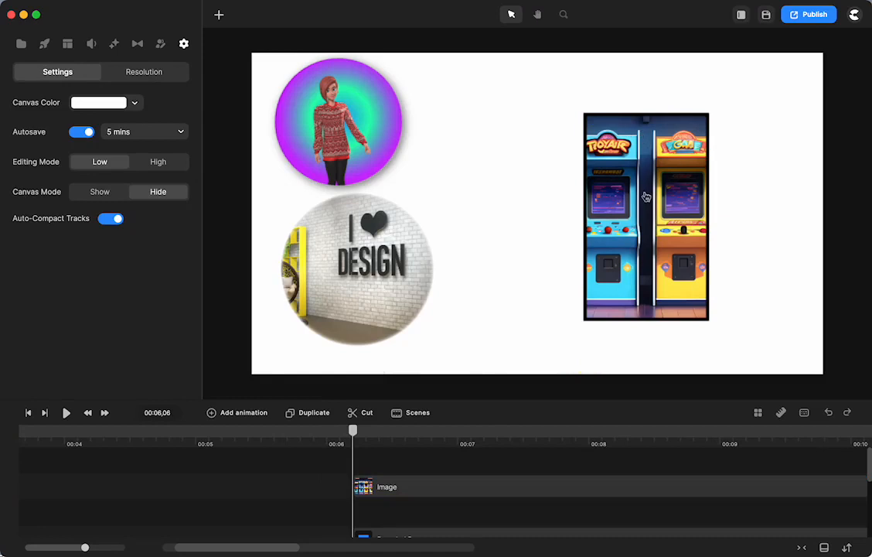
mouse_move(686, 255)
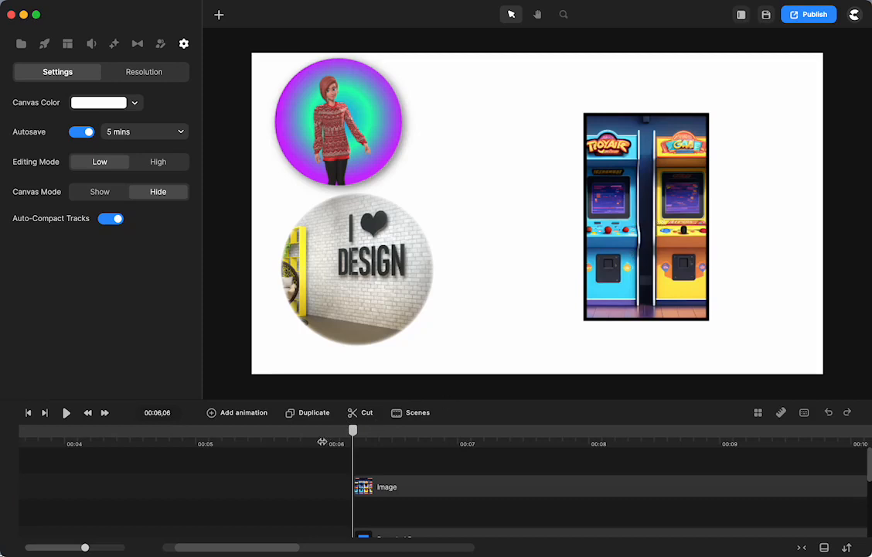
mouse_move(161, 43)
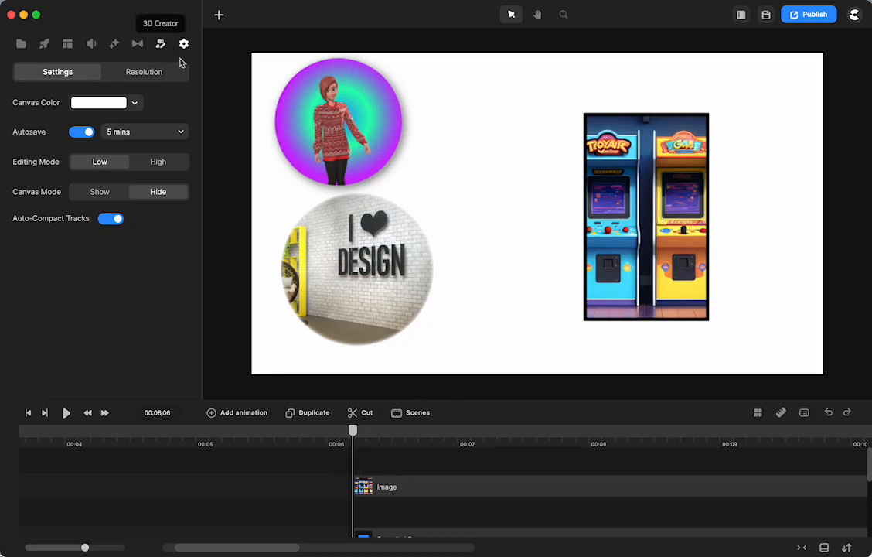
Step: Place a 3D character over the arcade rectangle with a Celebrating With Trophy action
left_click(160, 43)
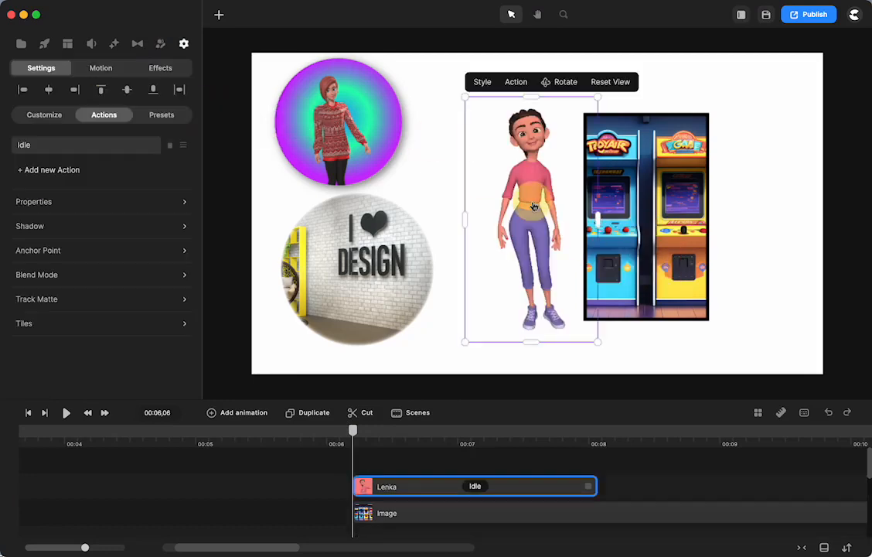
left_click_drag(532, 220, 650, 245)
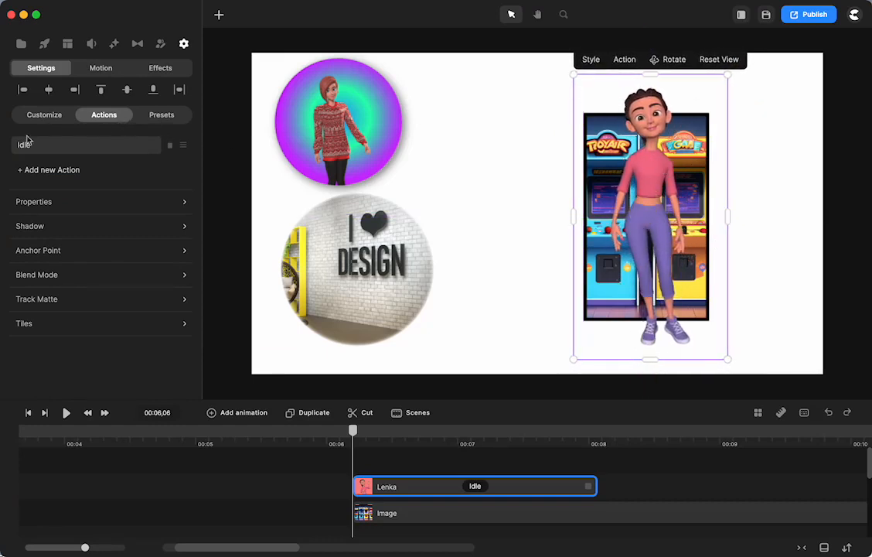
left_click(85, 146)
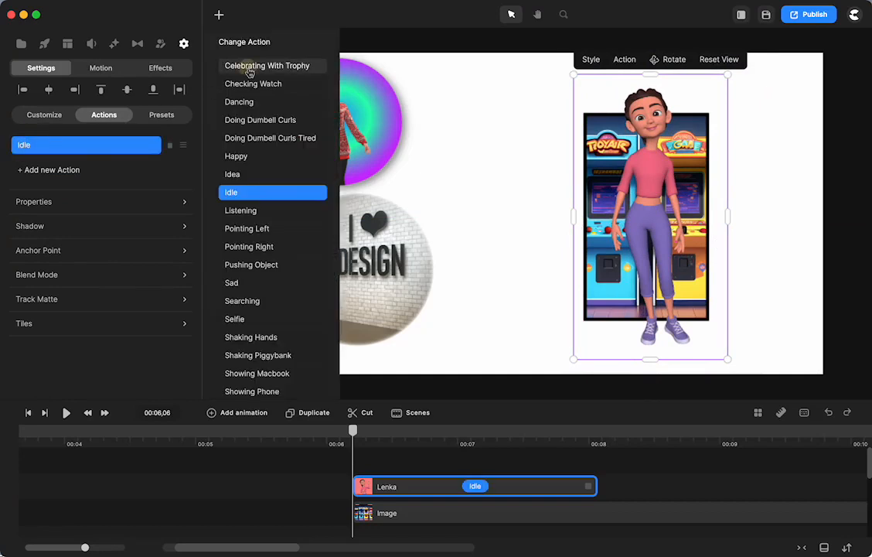
left_click(266, 65)
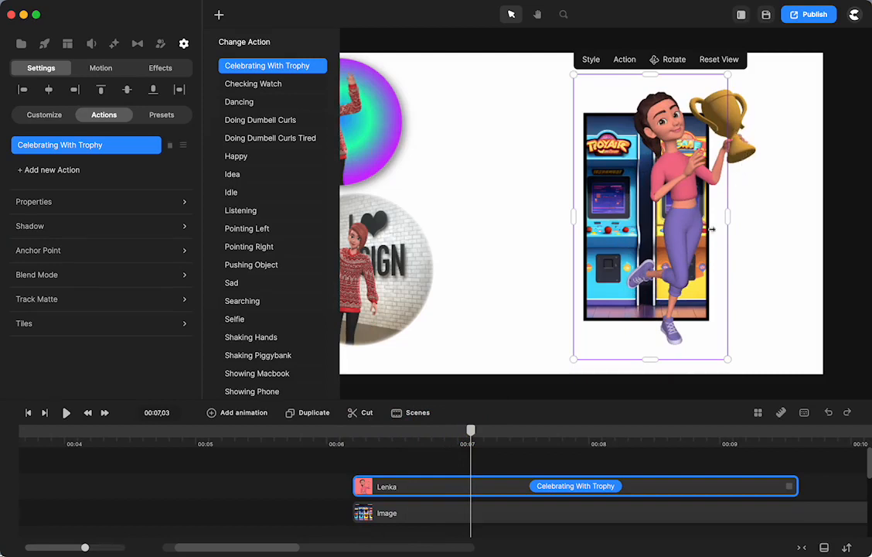
mouse_move(83, 174)
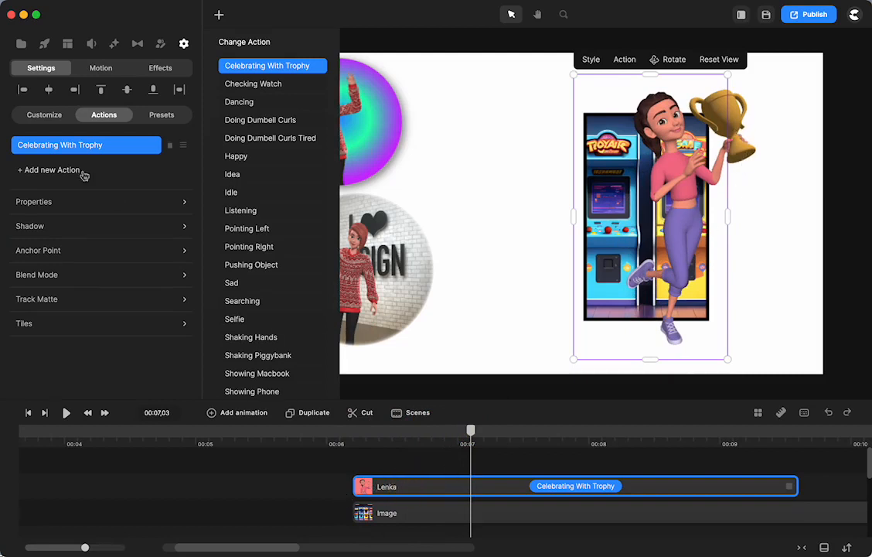
Step: Add a Wave action after the trophy celebration and preview it
scroll("down", 3)
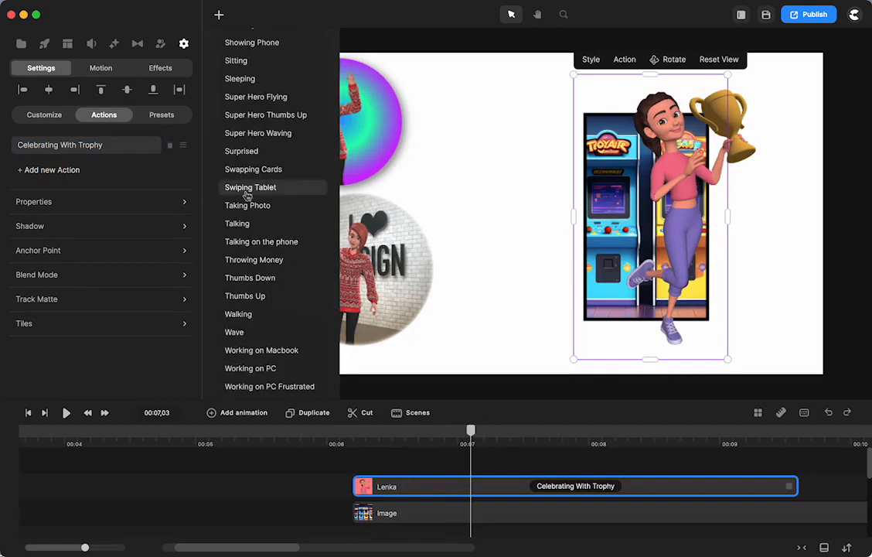
left_click(235, 331)
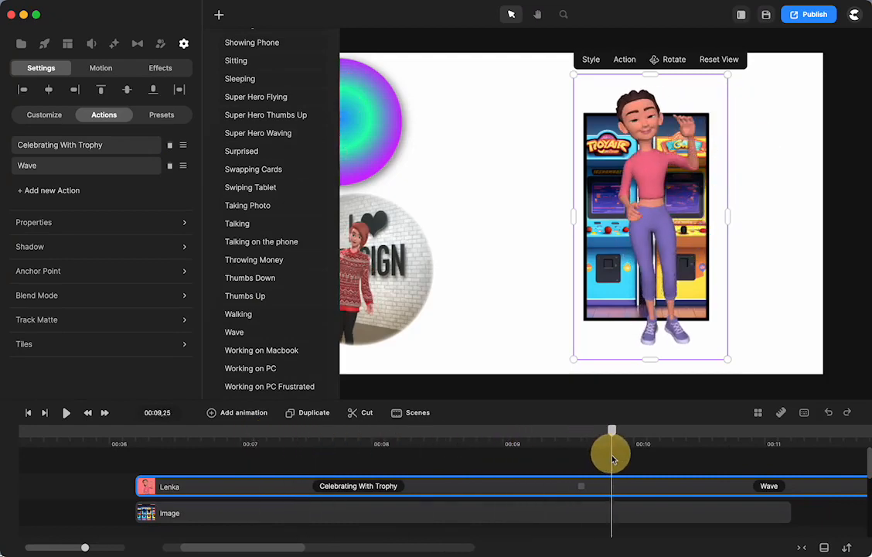
left_click_drag(612, 456, 440, 456)
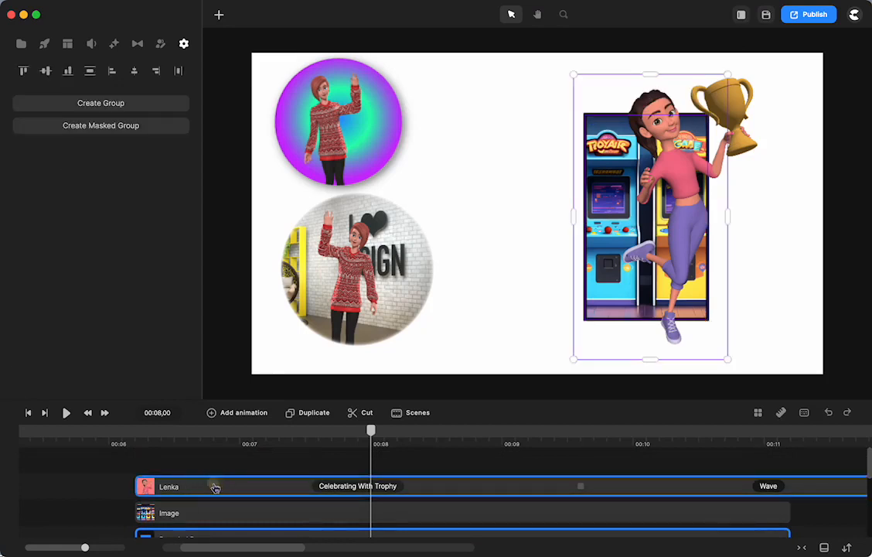
Step: Scale Lenka to 32 with the mask detached, then reattach her to the arcade mask
right_click(217, 486)
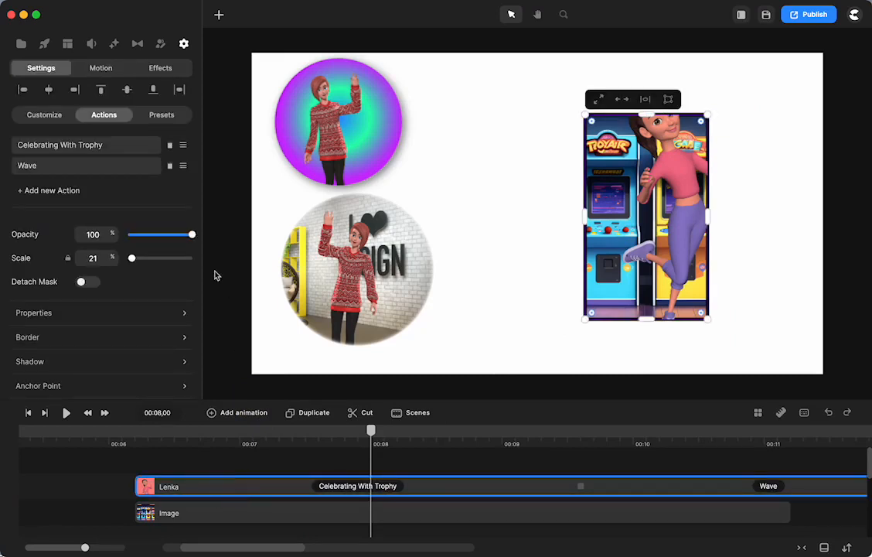
mouse_move(40, 286)
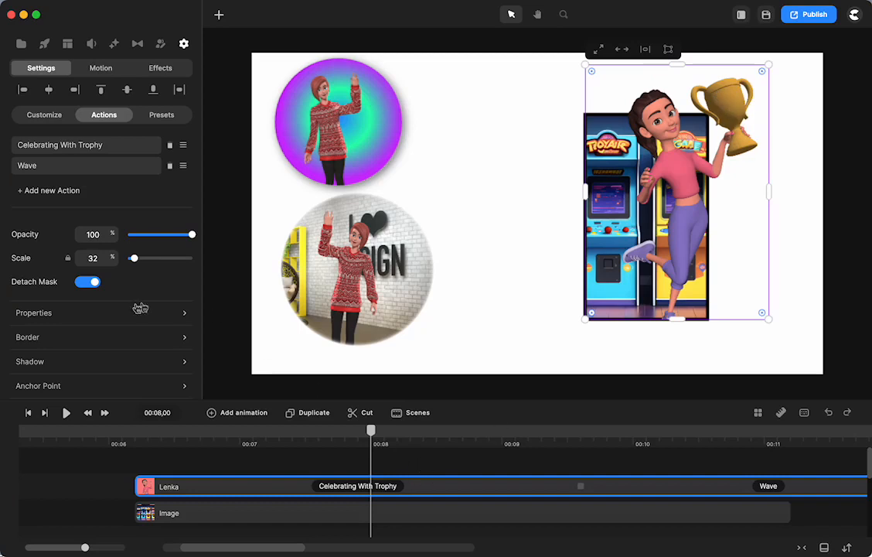
left_click(86, 282)
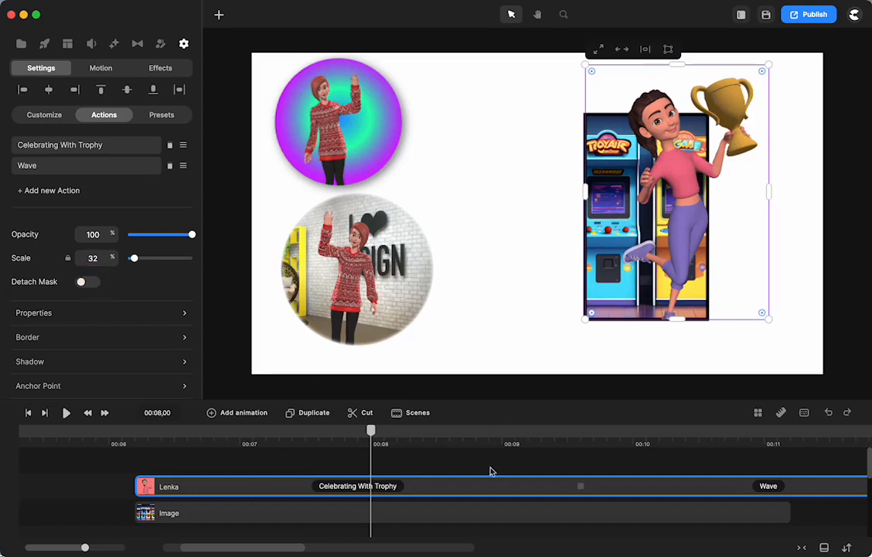
Step: Preview the animation and return the playhead to Lenka's trophy celebration moment
left_click_drag(371, 429, 201, 430)
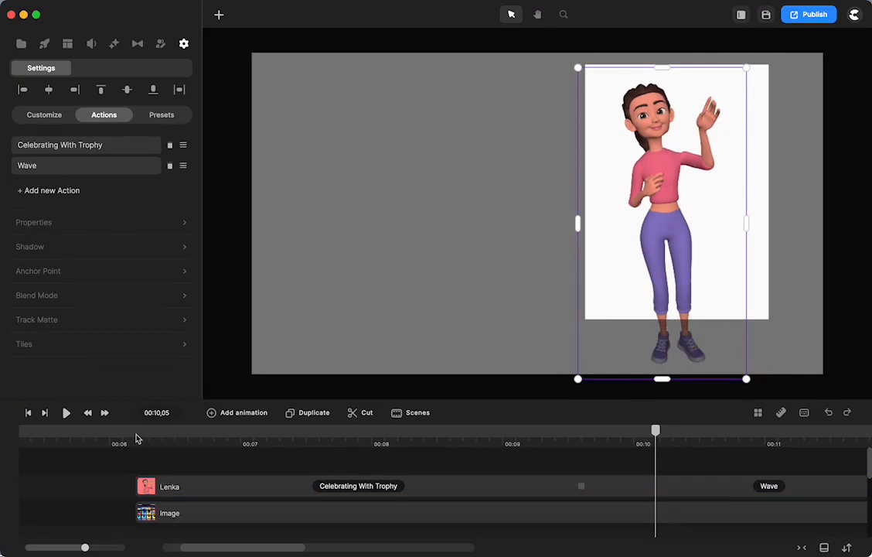
left_click(66, 411)
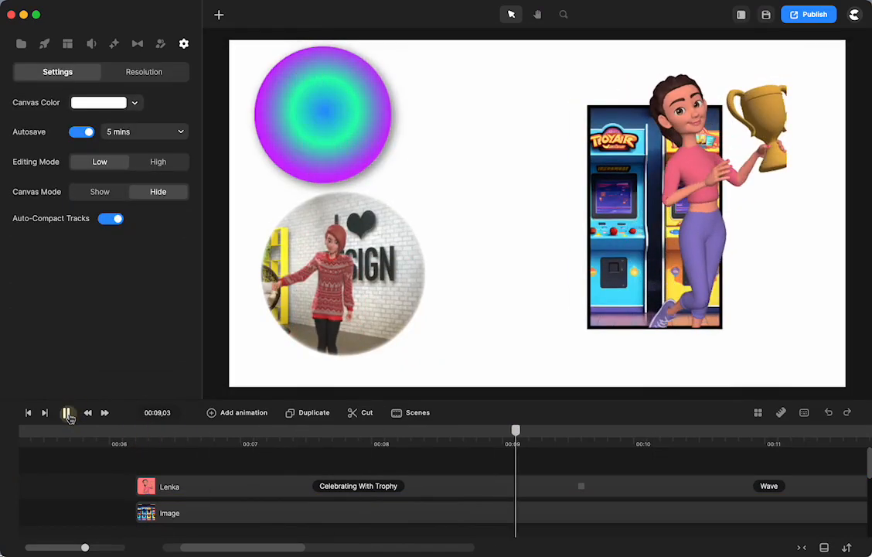
left_click_drag(516, 430, 481, 437)
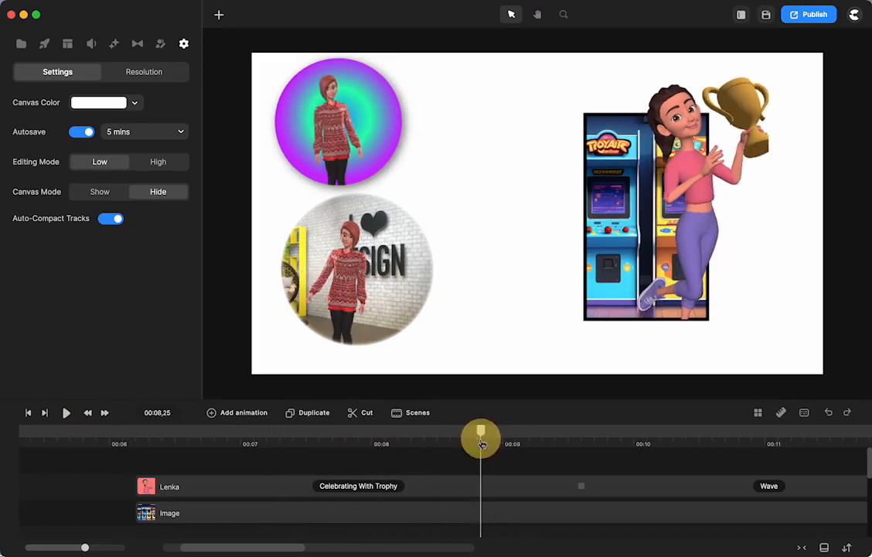
left_click_drag(481, 439, 473, 439)
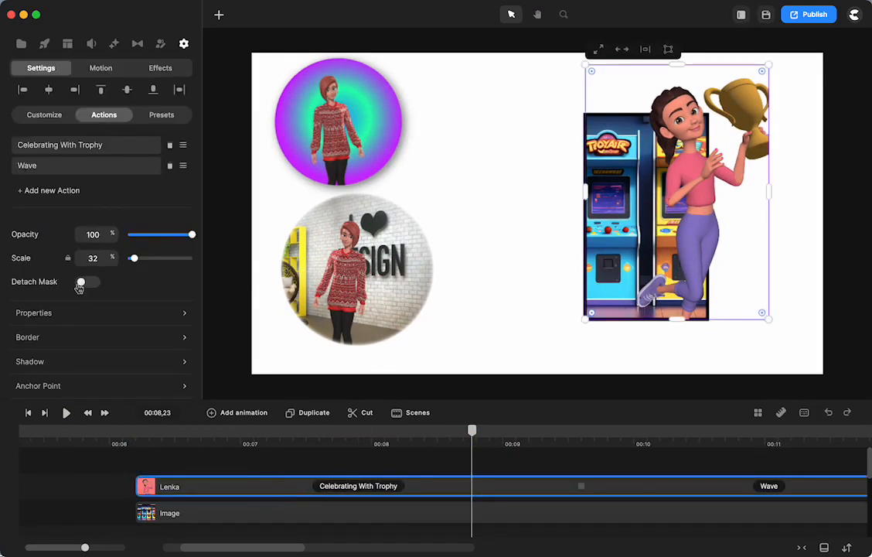
Step: Scale Lenka up to 39 with Detach Mask on, then reattach her to the mask
left_click(87, 282)
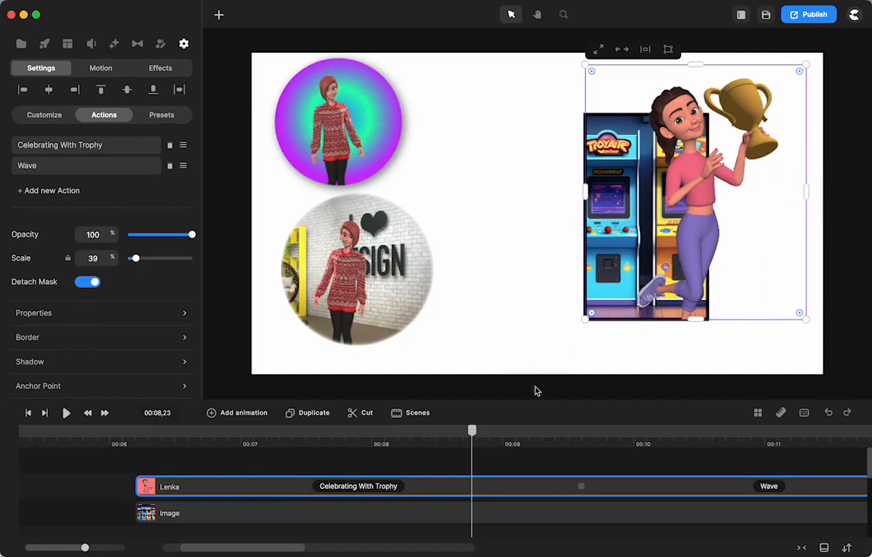
left_click(87, 281)
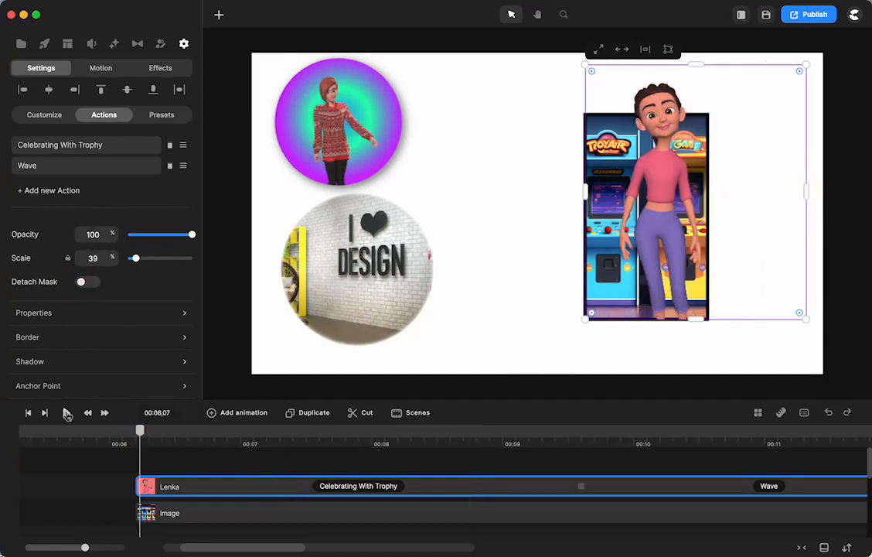
Step: Inside the lower circle group, search the Studio characters library for 'baby'
left_click(68, 411)
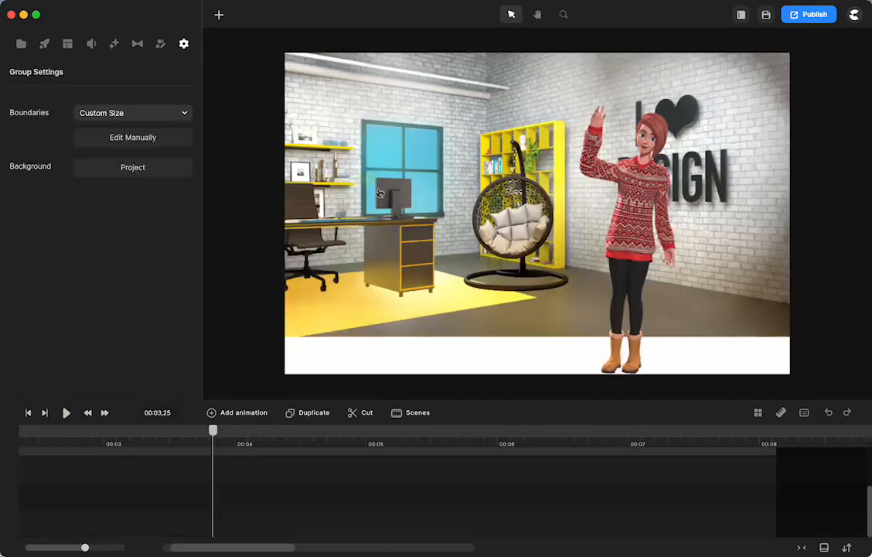
double_click(380, 192)
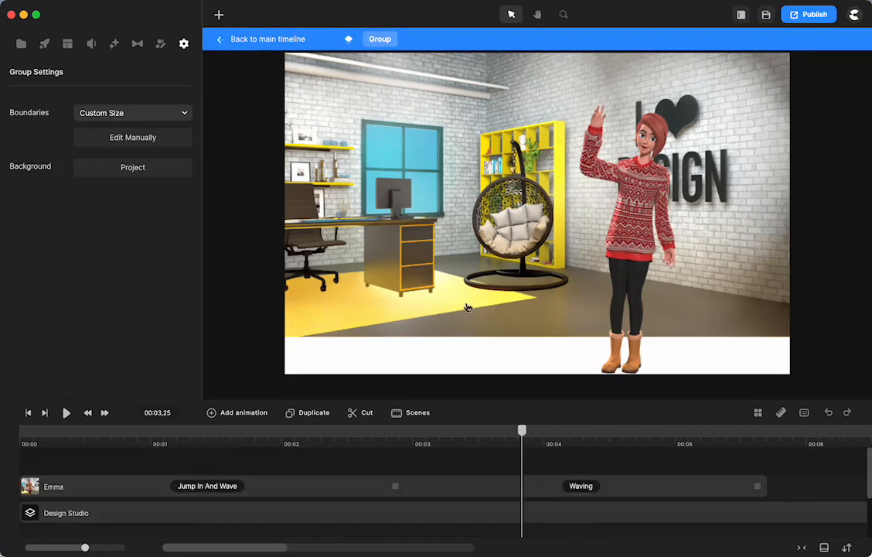
left_click(44, 44)
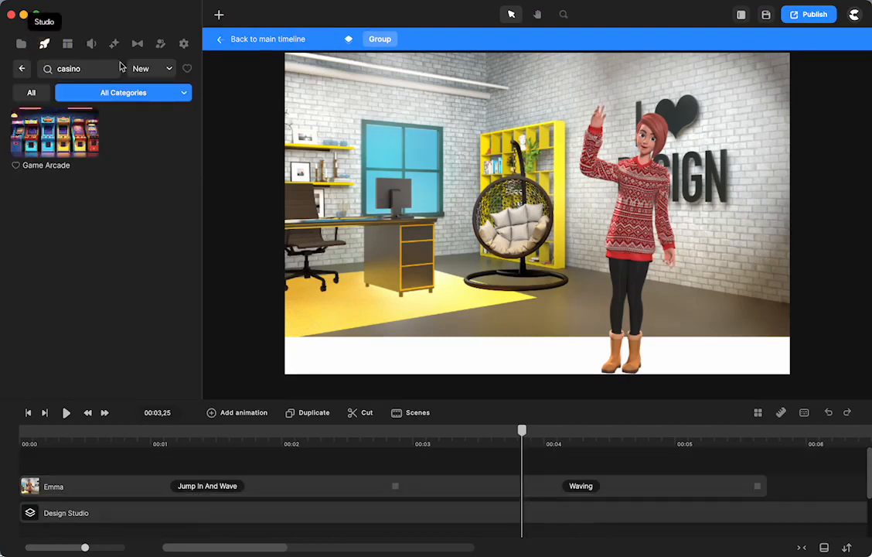
left_click(22, 68)
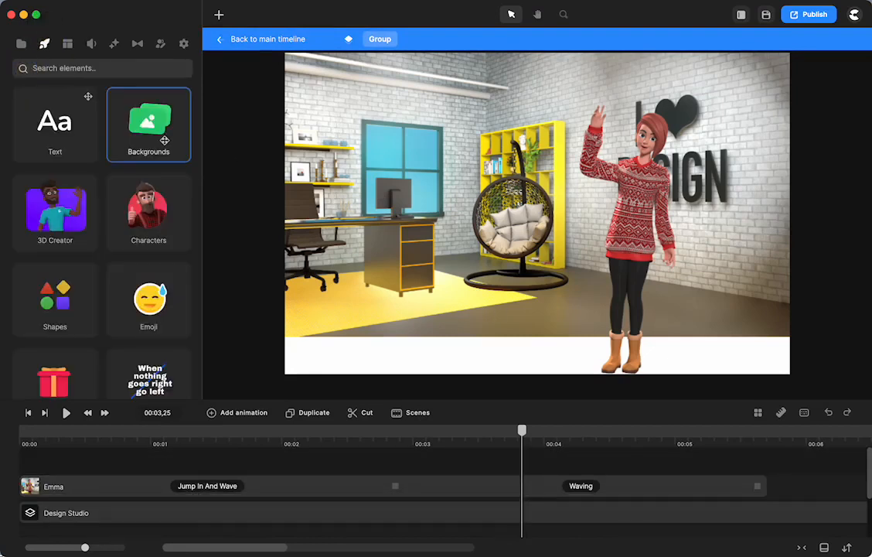
left_click(148, 208)
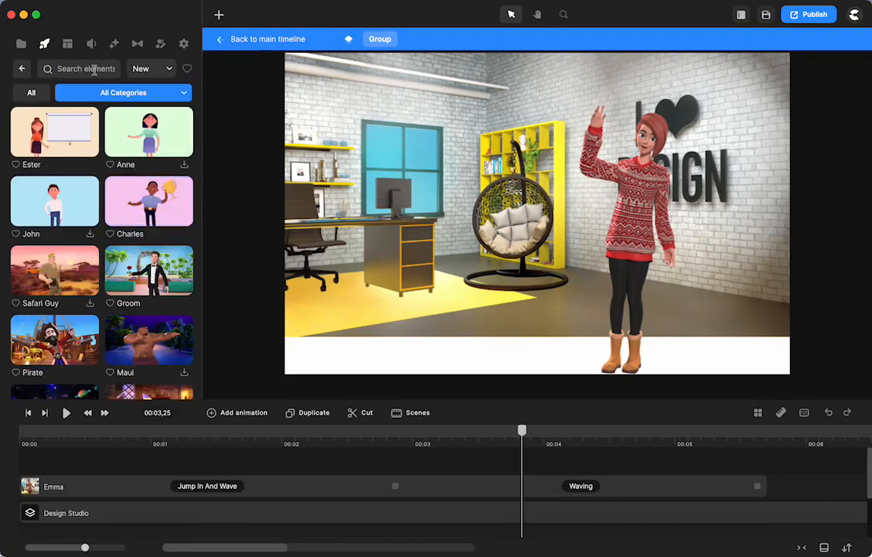
type("baby")
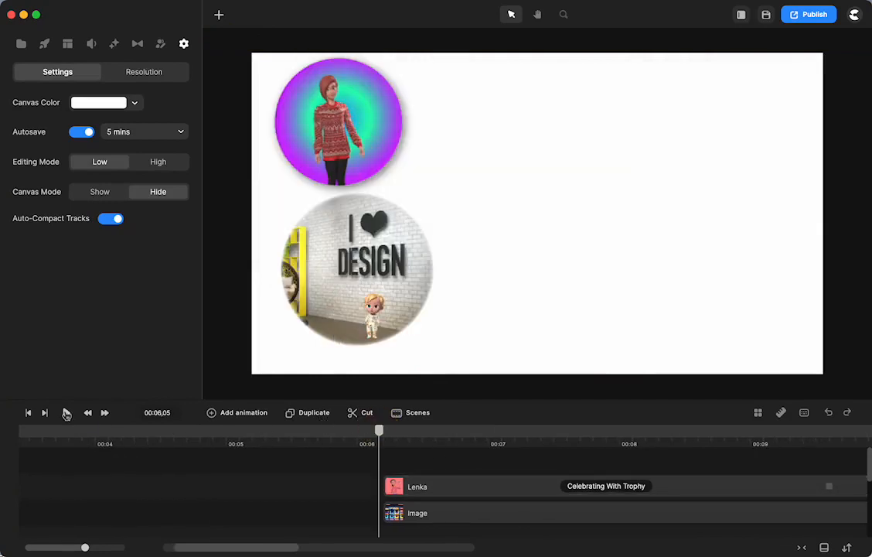
left_click(67, 411)
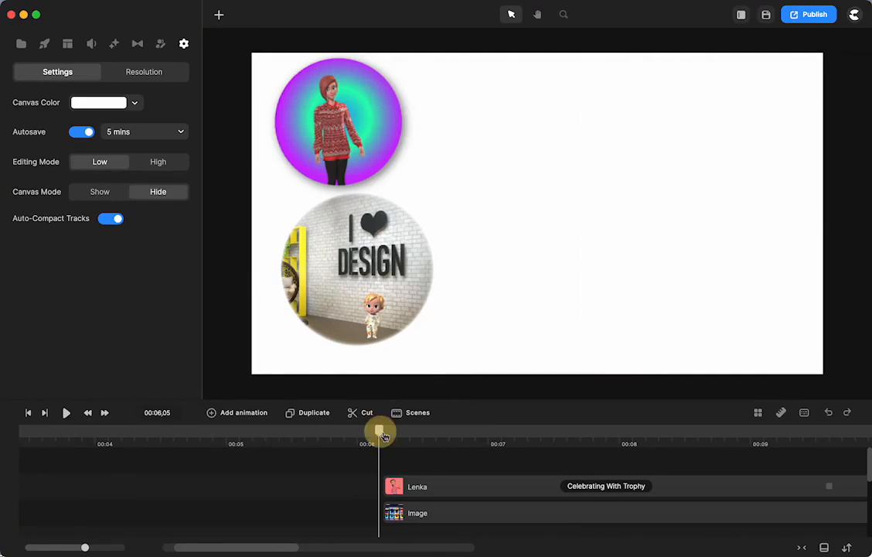
left_click_drag(379, 431, 590, 425)
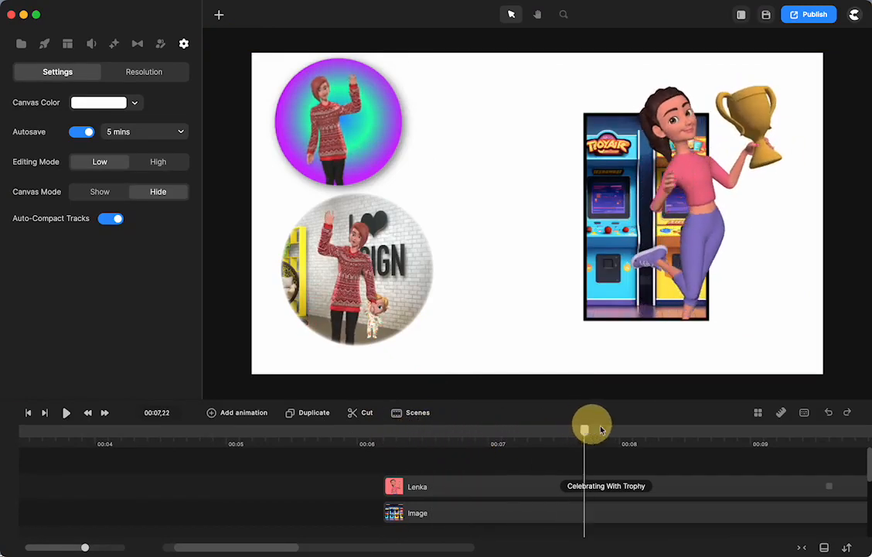
left_click_drag(591, 426, 727, 425)
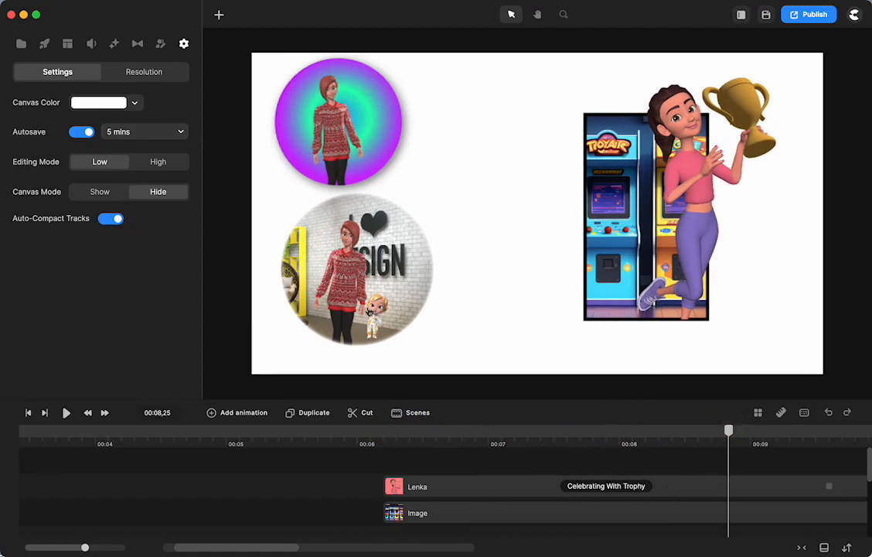
mouse_move(390, 420)
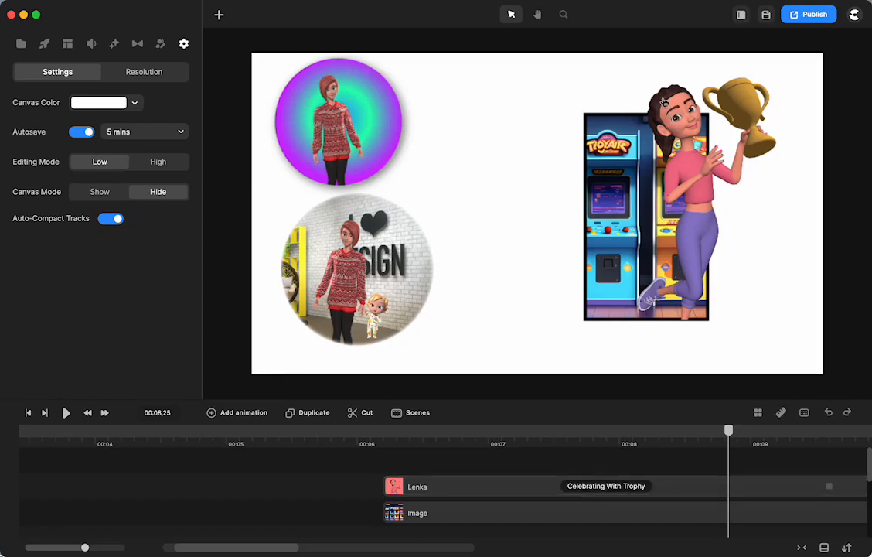
mouse_move(616, 127)
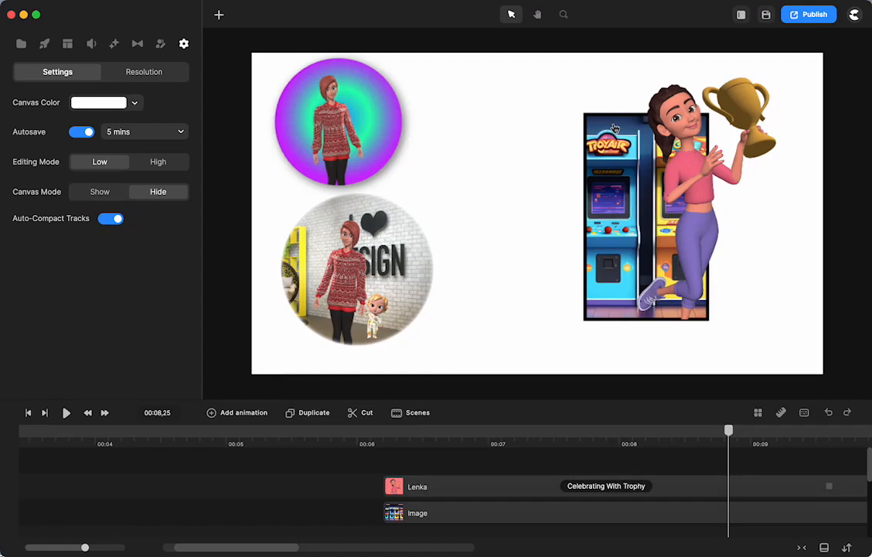
mouse_move(628, 195)
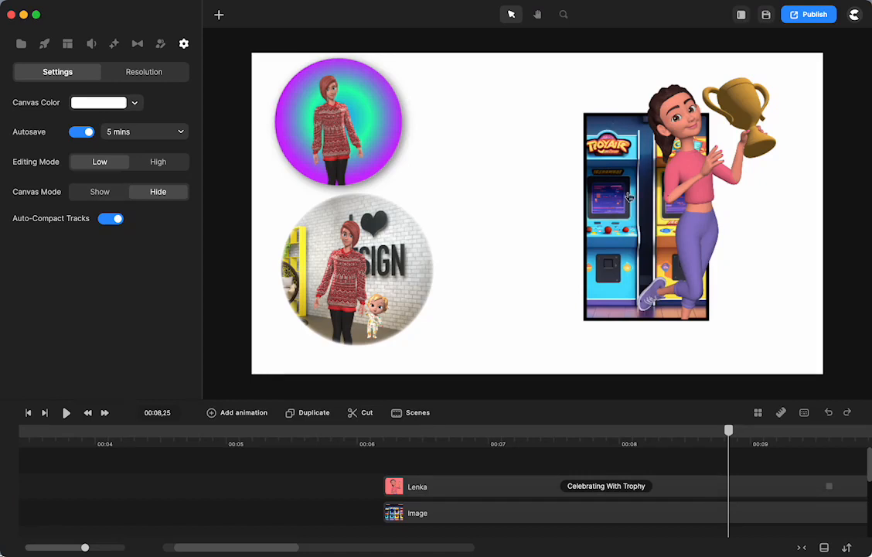
mouse_move(389, 433)
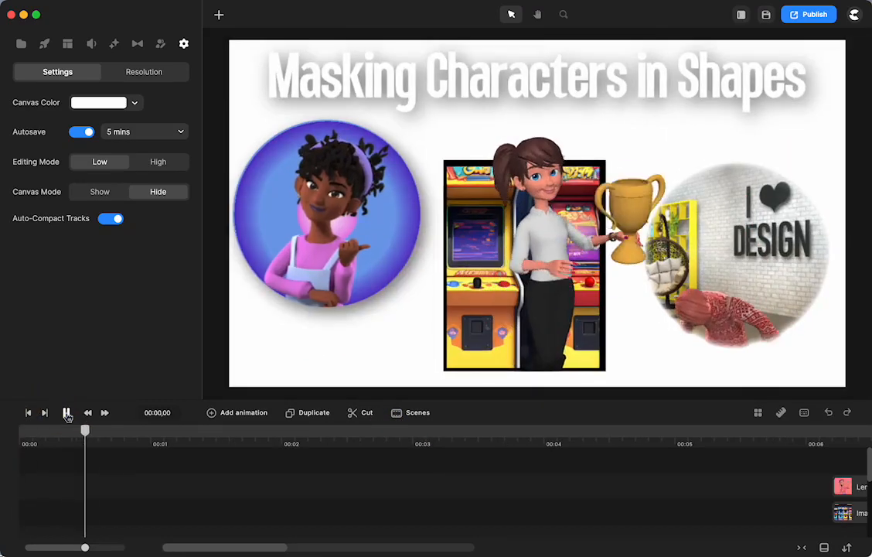
left_click(68, 411)
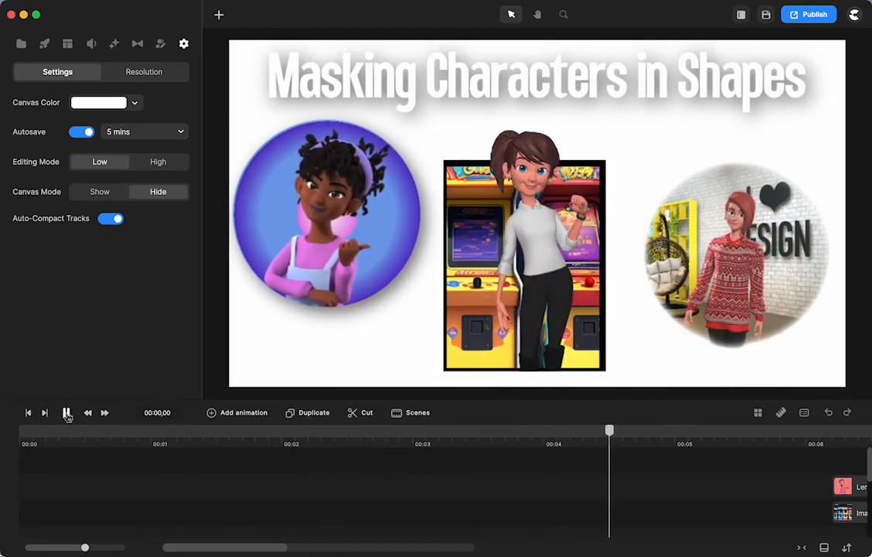
left_click(68, 412)
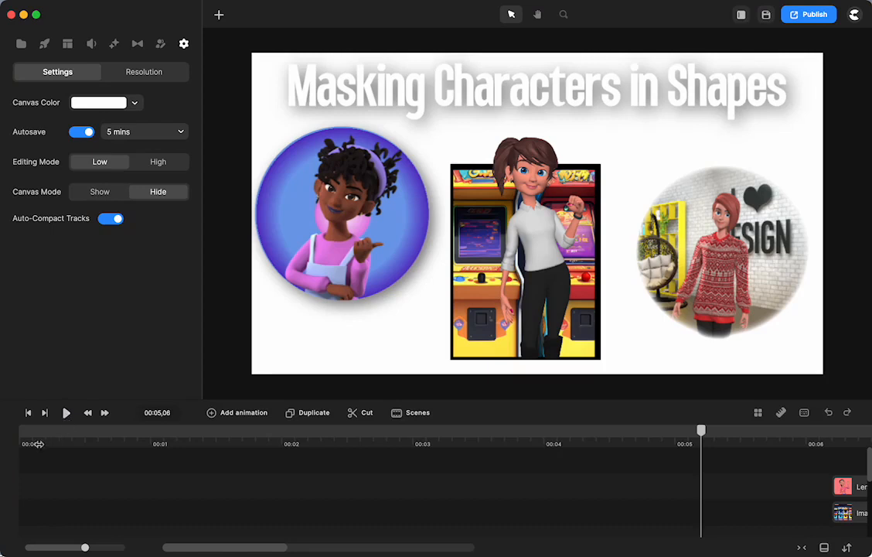
mouse_move(80, 305)
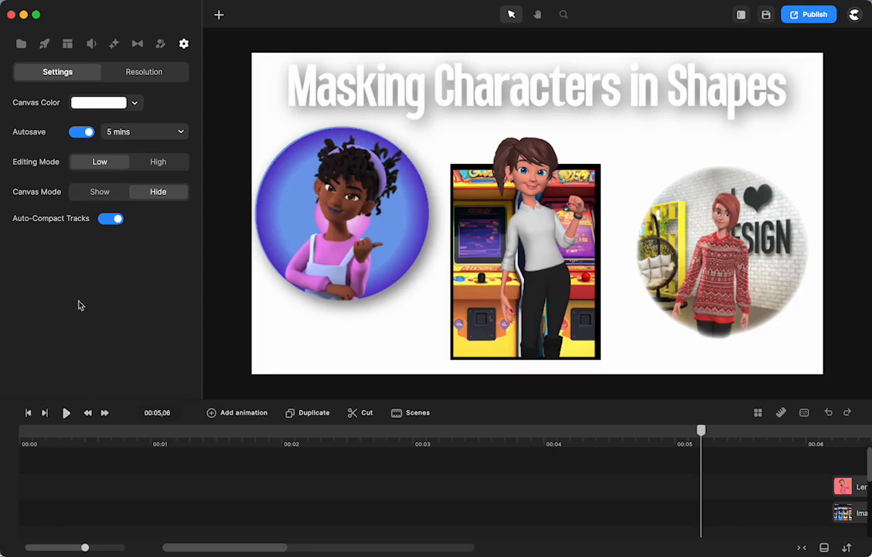